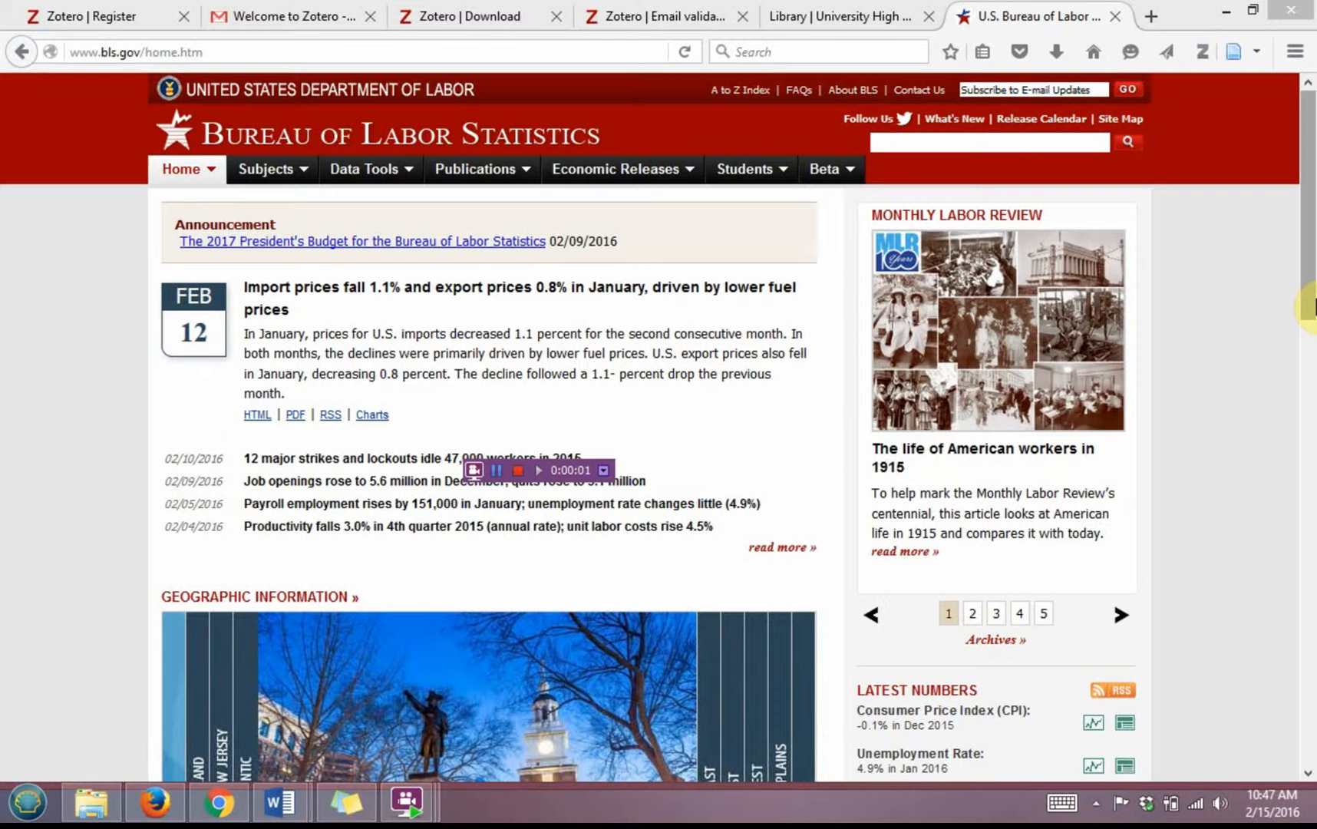
mouse_move(1259, 244)
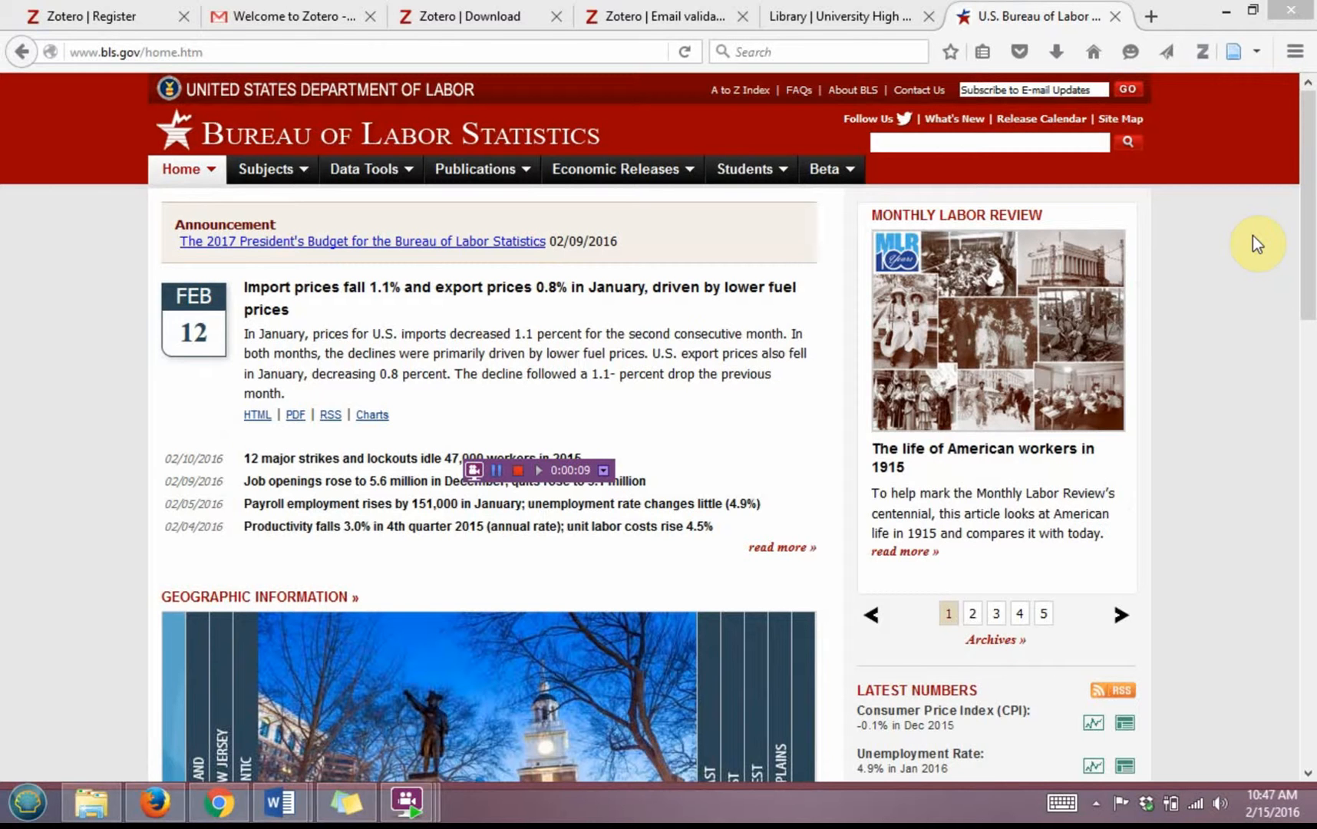
mouse_move(983, 167)
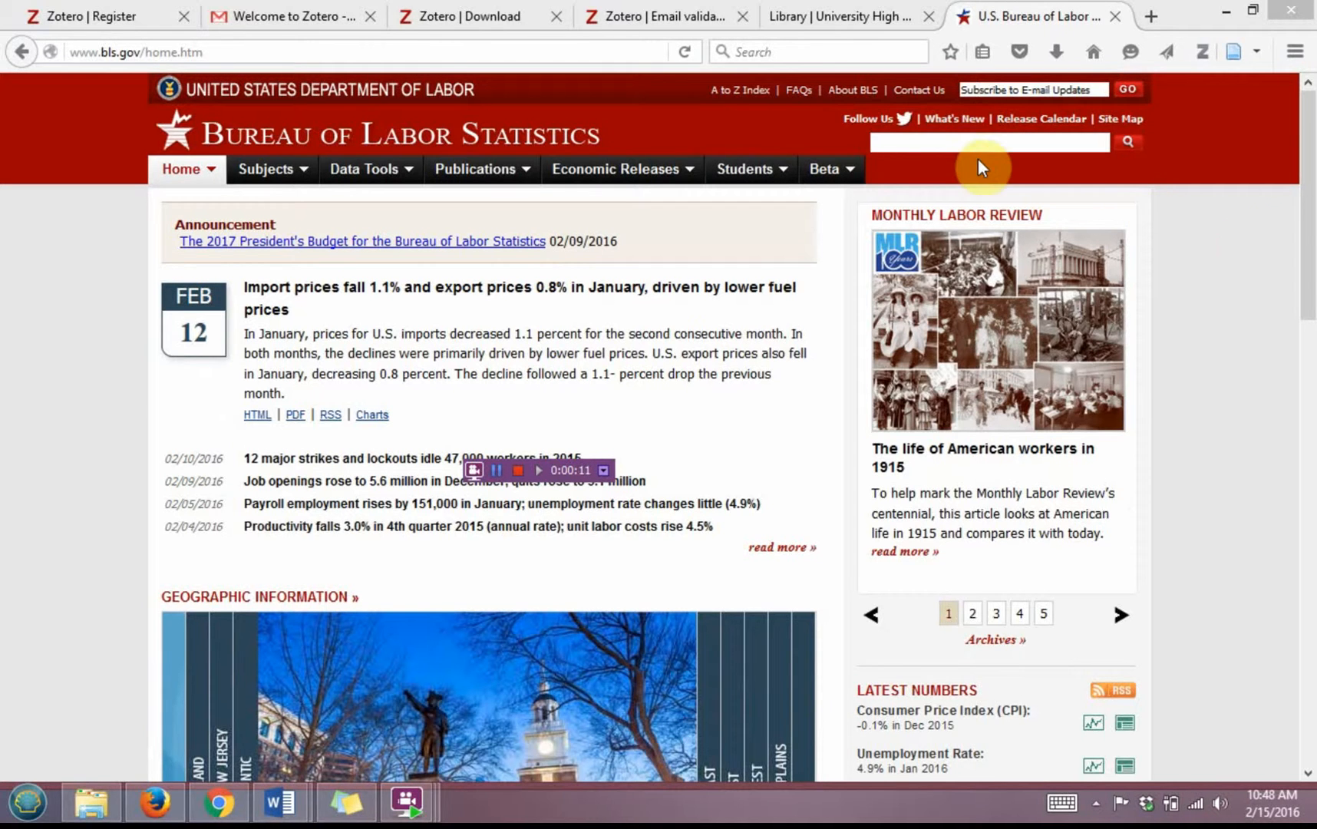
Search the Bureau of Labor Statistics site for 'baker' using the suggestion.
click(986, 143)
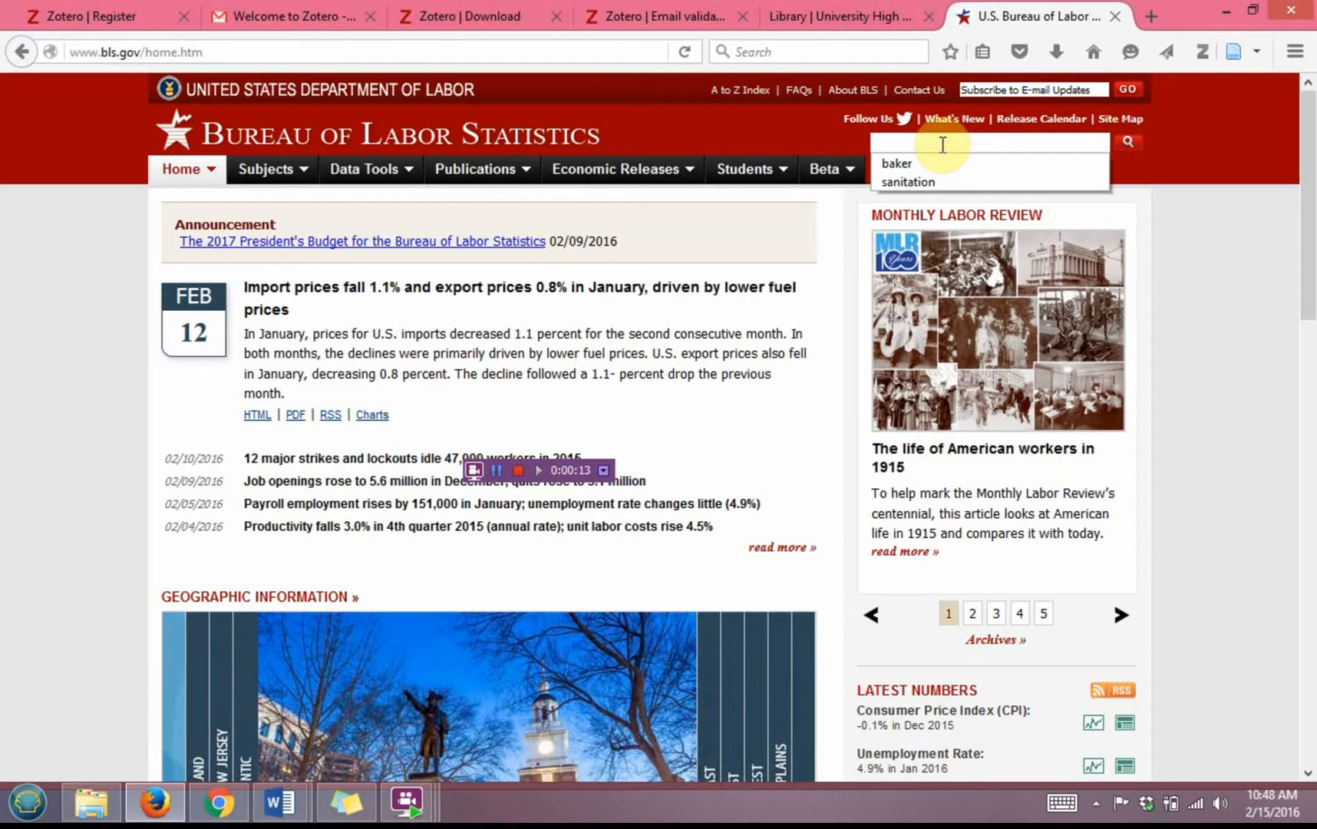
text(bak)
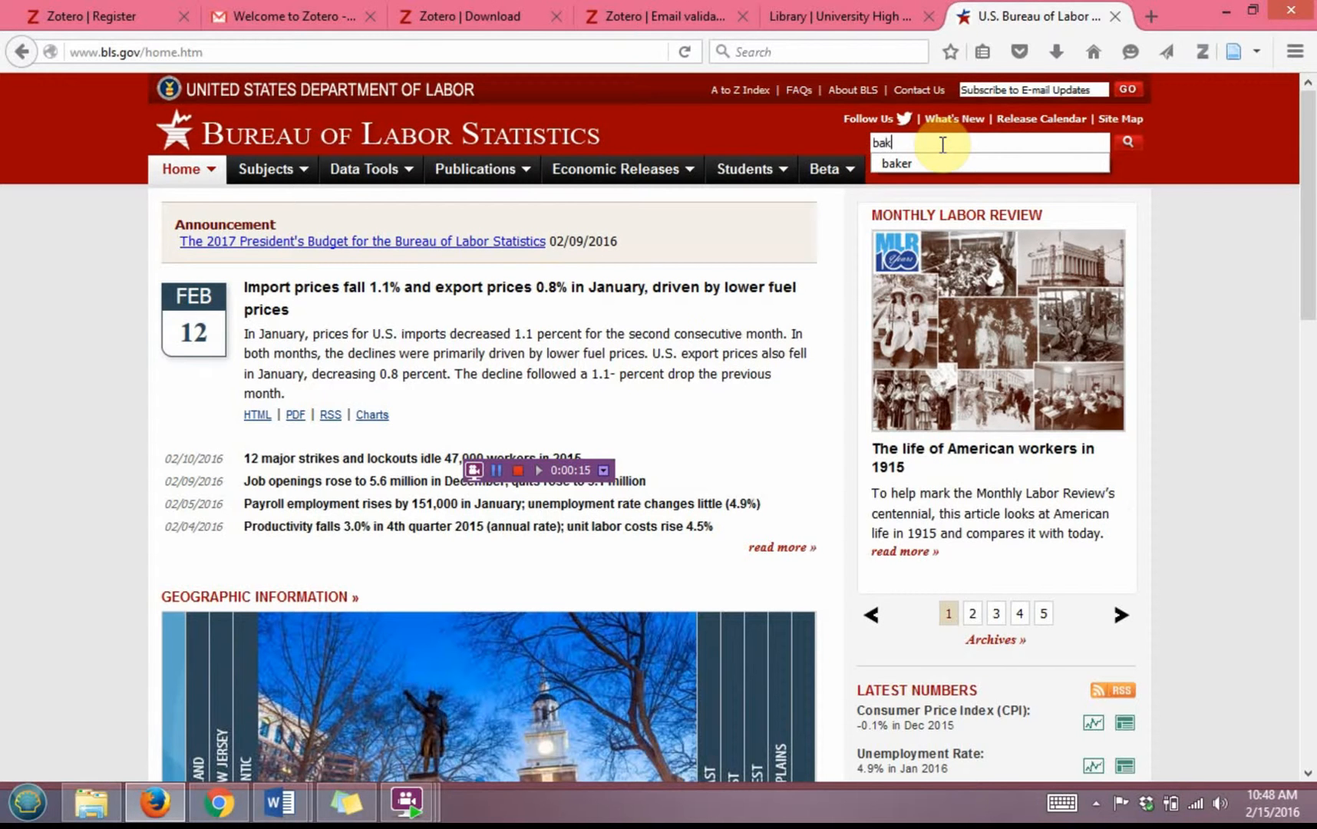
click(896, 162)
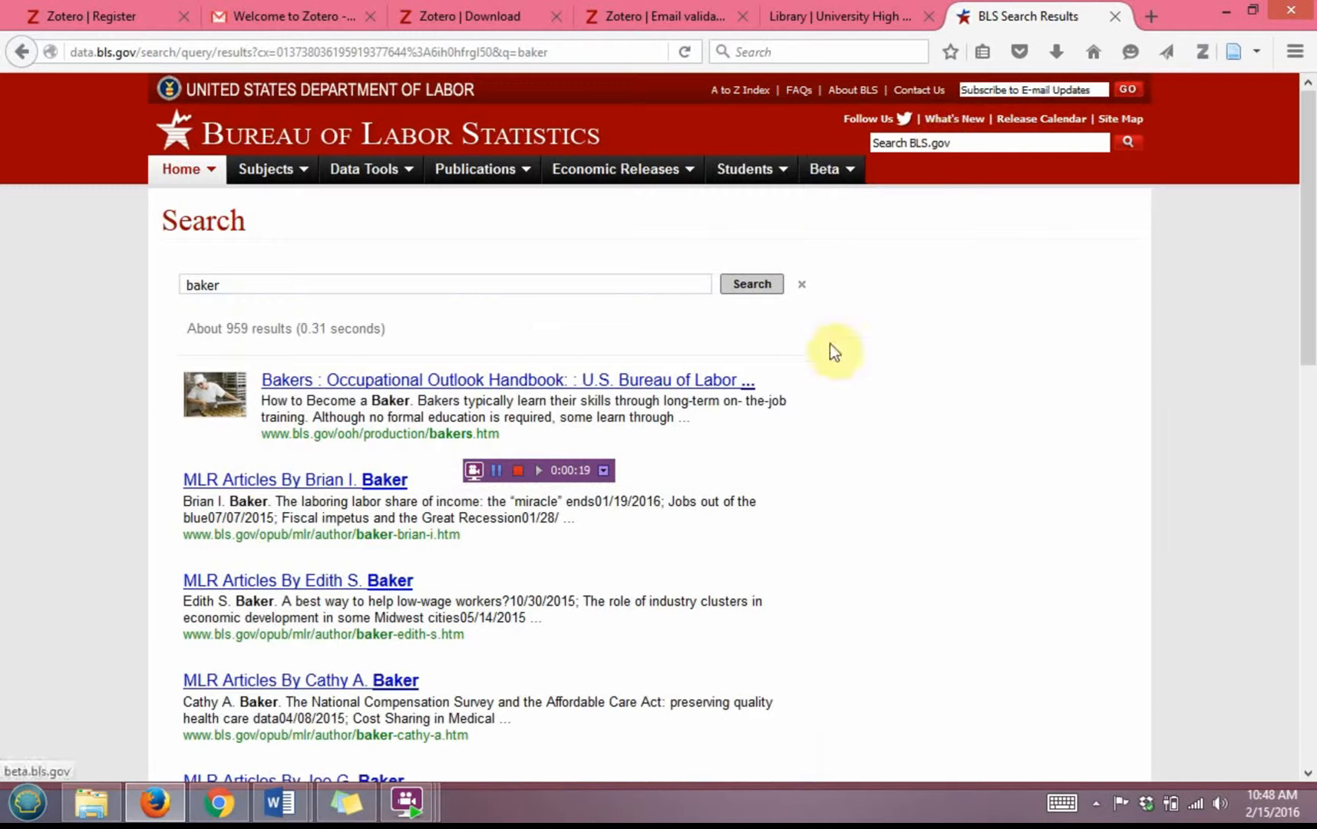
Open the Bakers Occupational Outlook Handbook page and save it to Zotero with a snapshot.
click(506, 380)
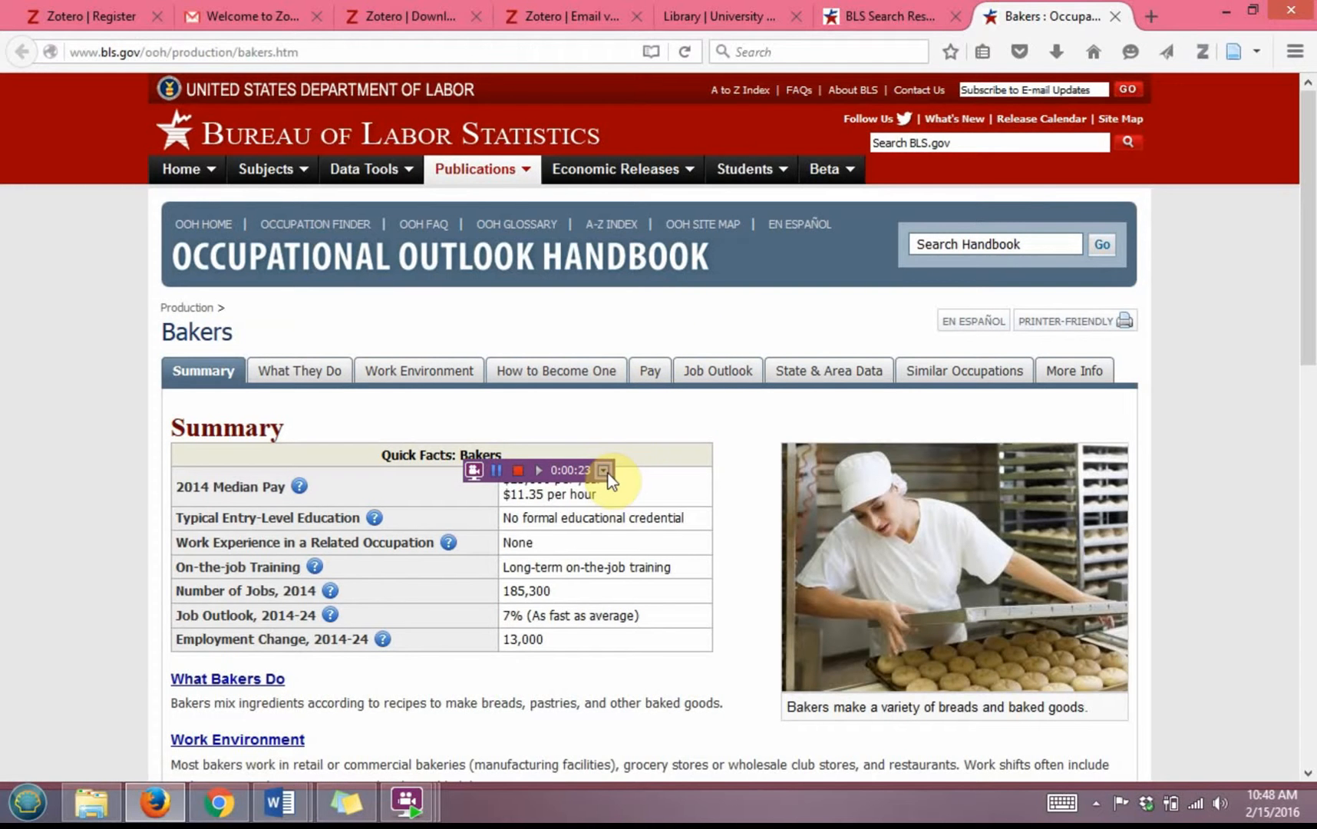
scroll(down, 3)
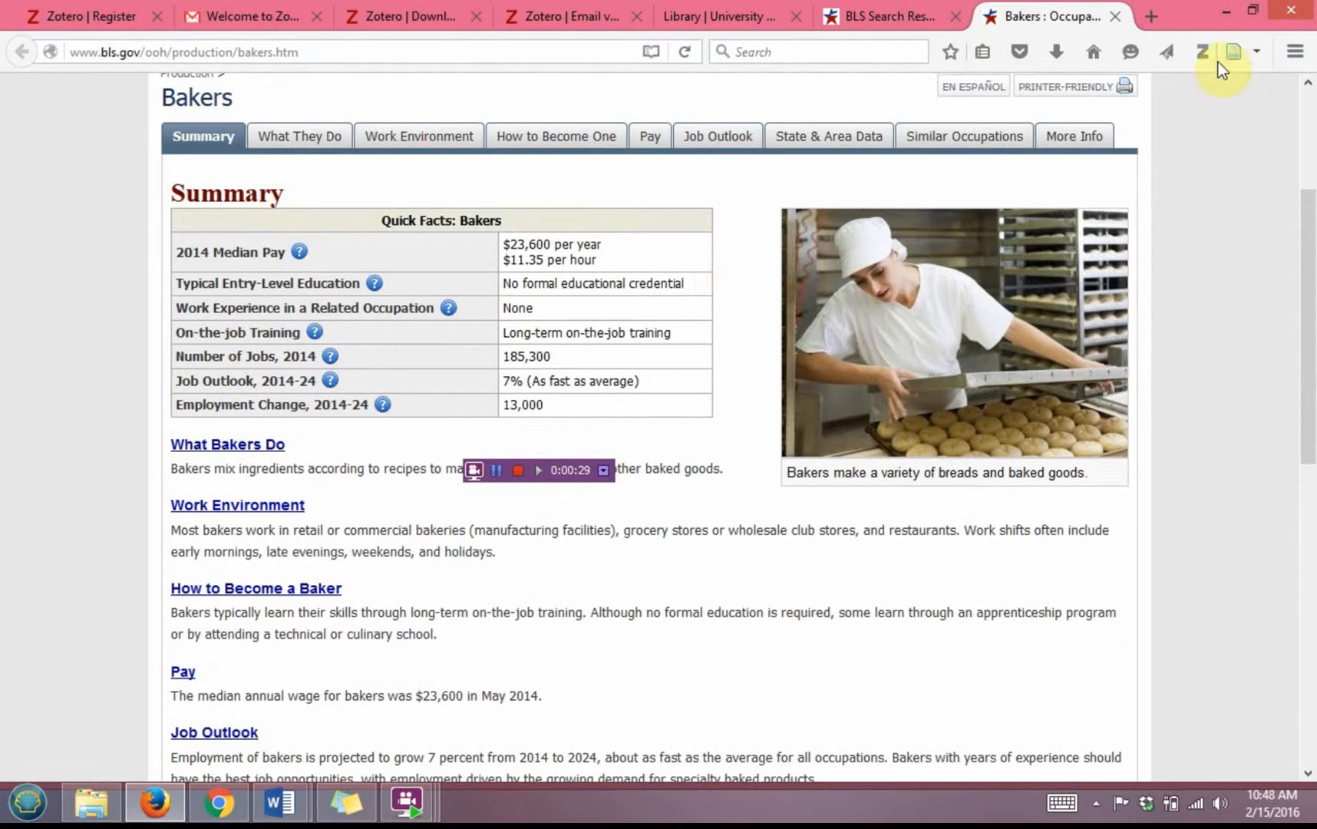
mouse_move(1236, 51)
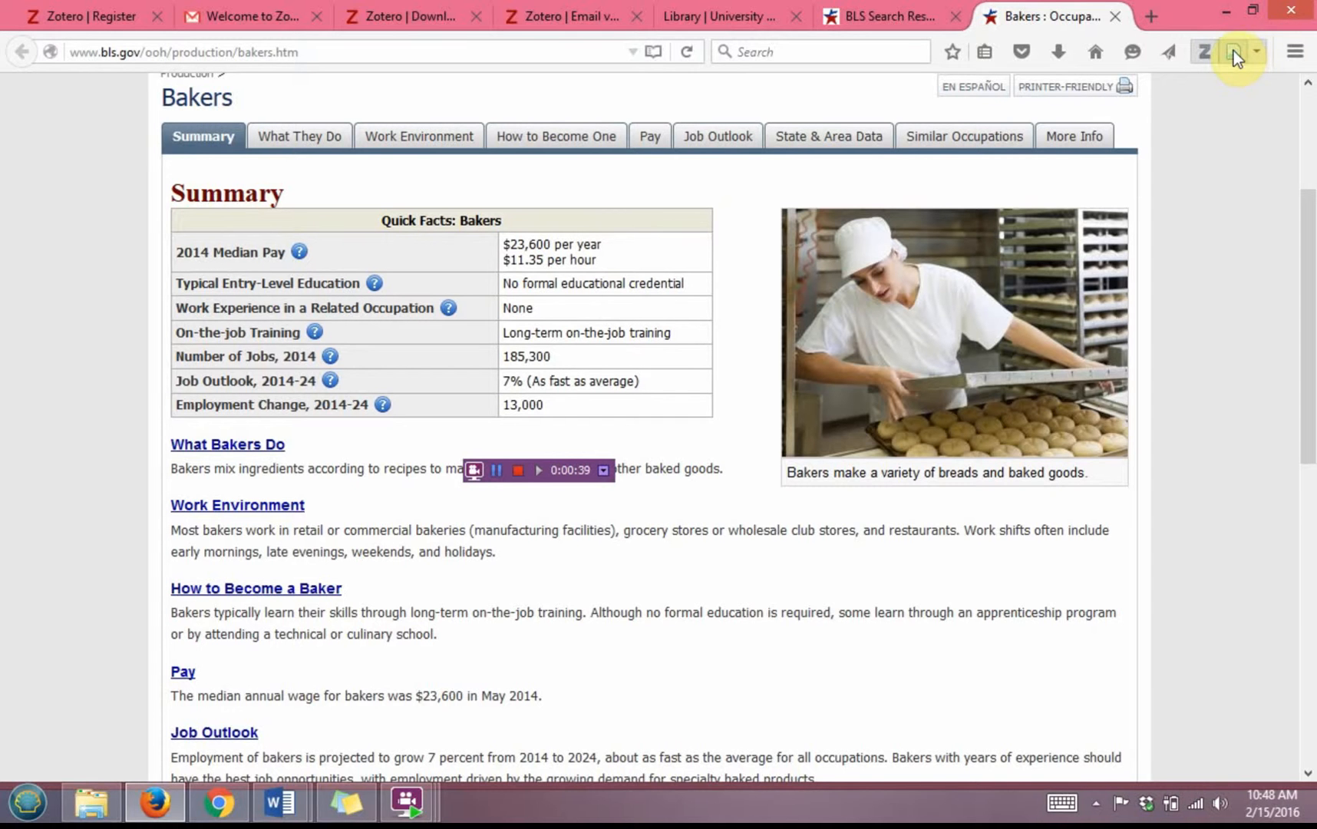
click(1231, 50)
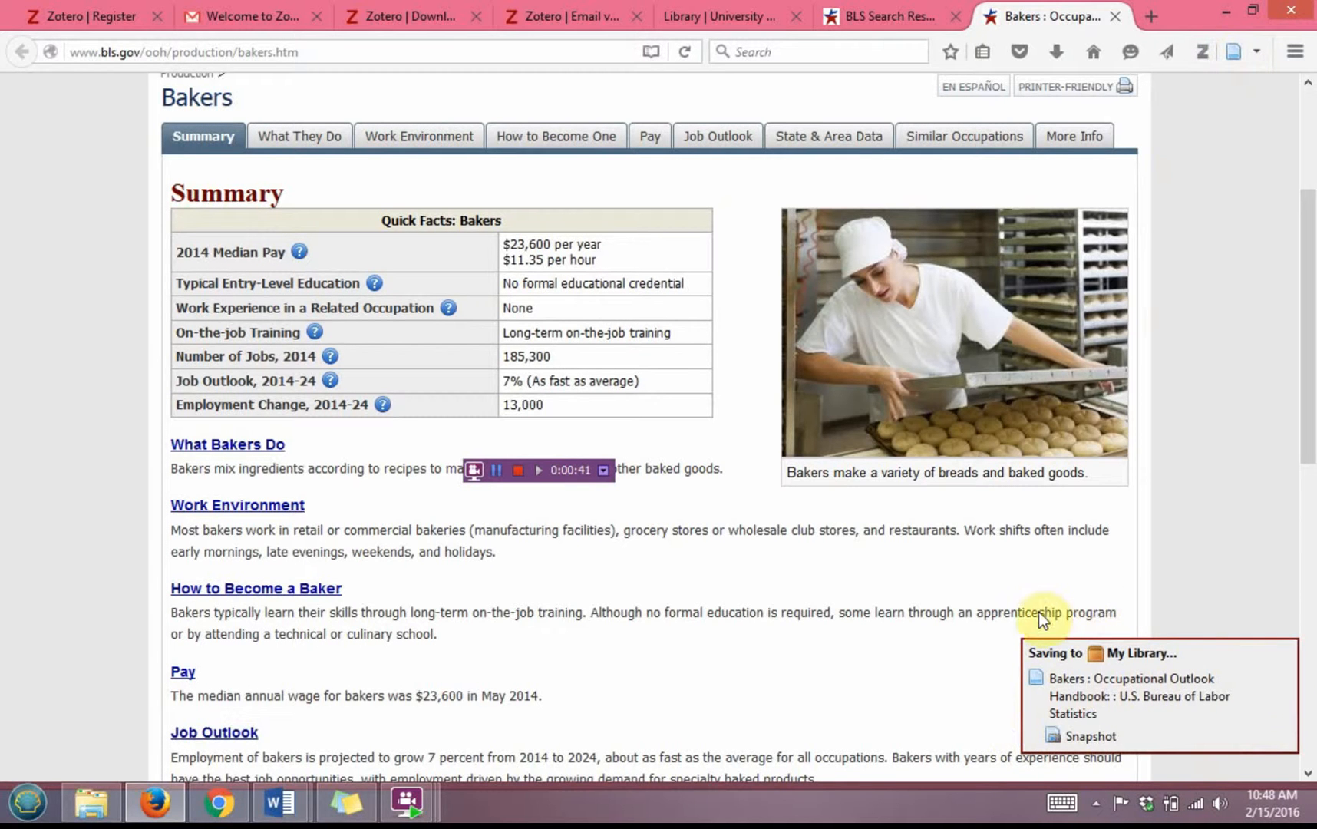
mouse_move(1212, 336)
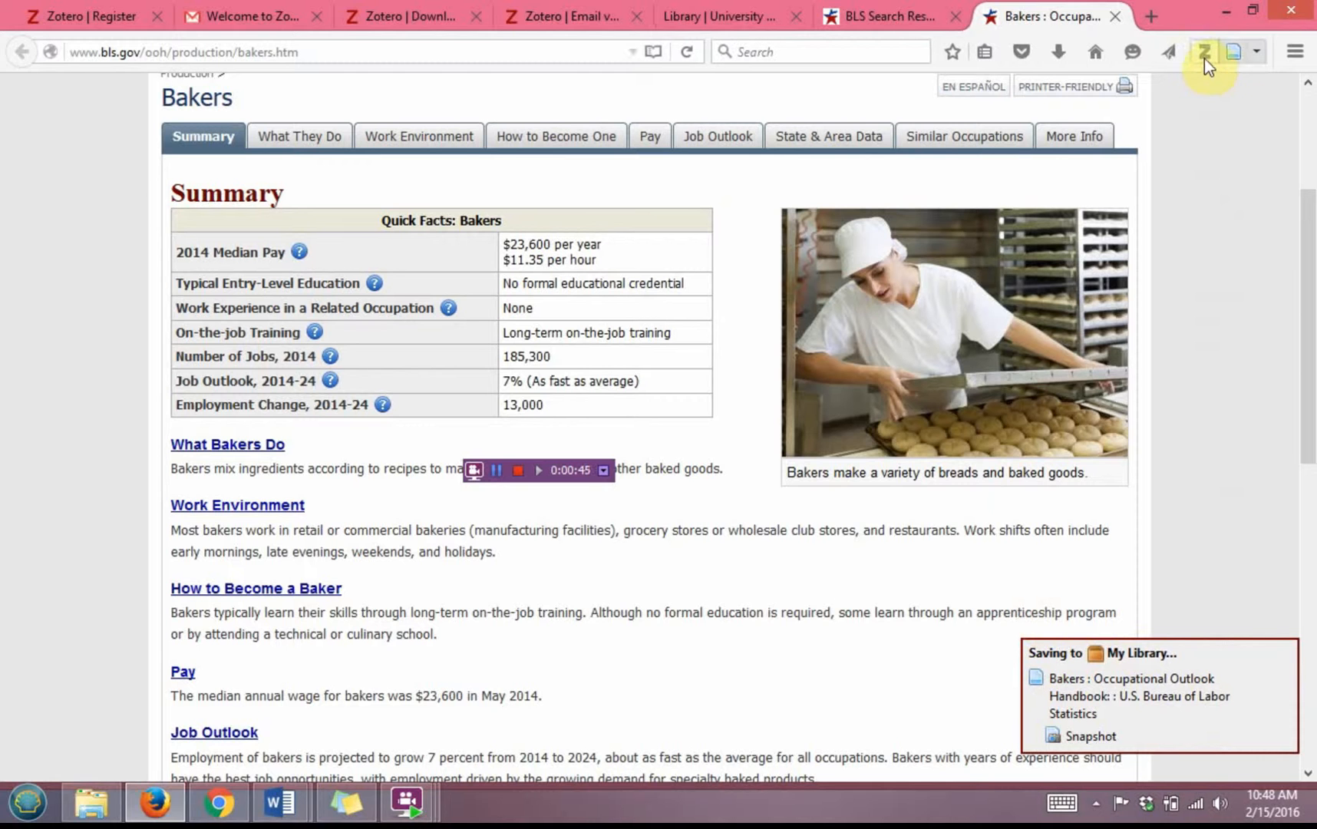
scroll(down, 3)
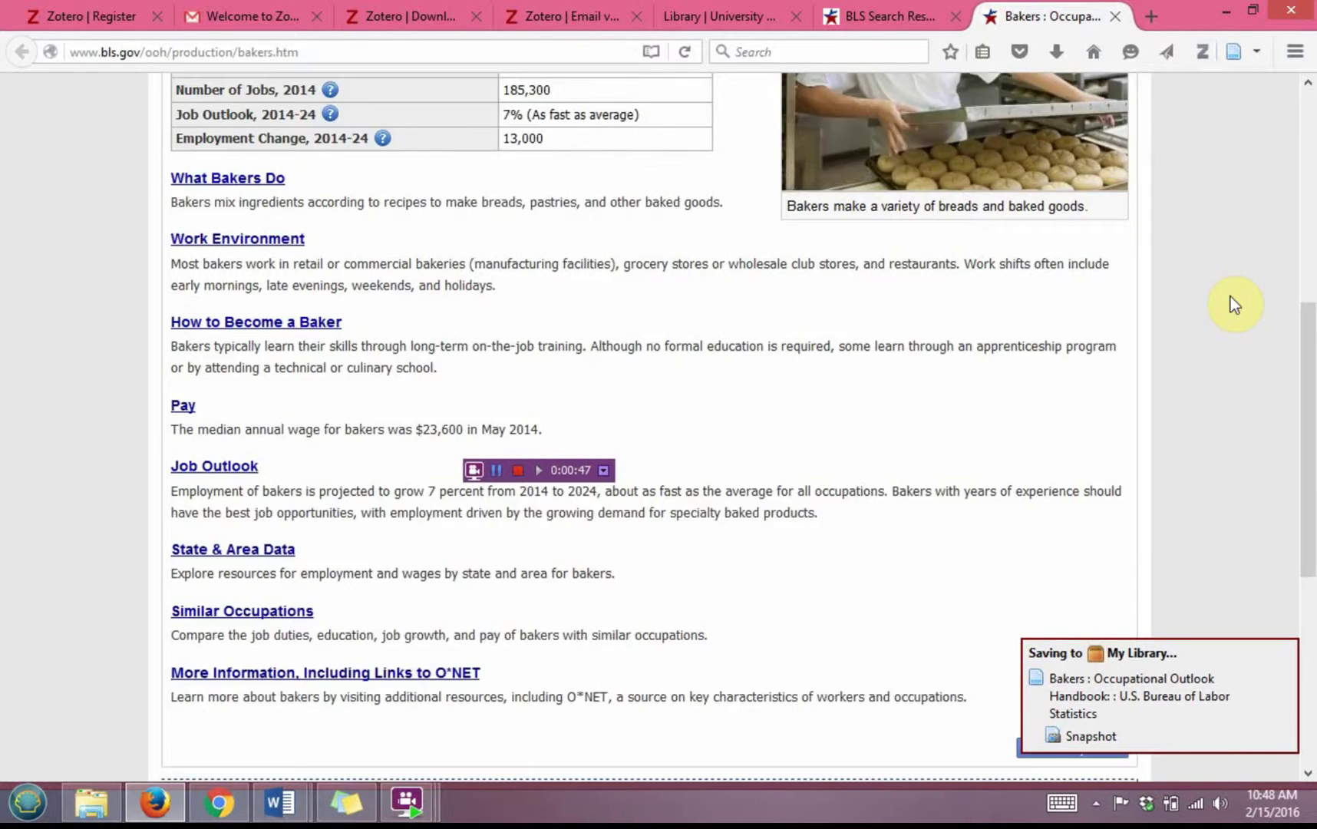
scroll(down, 3)
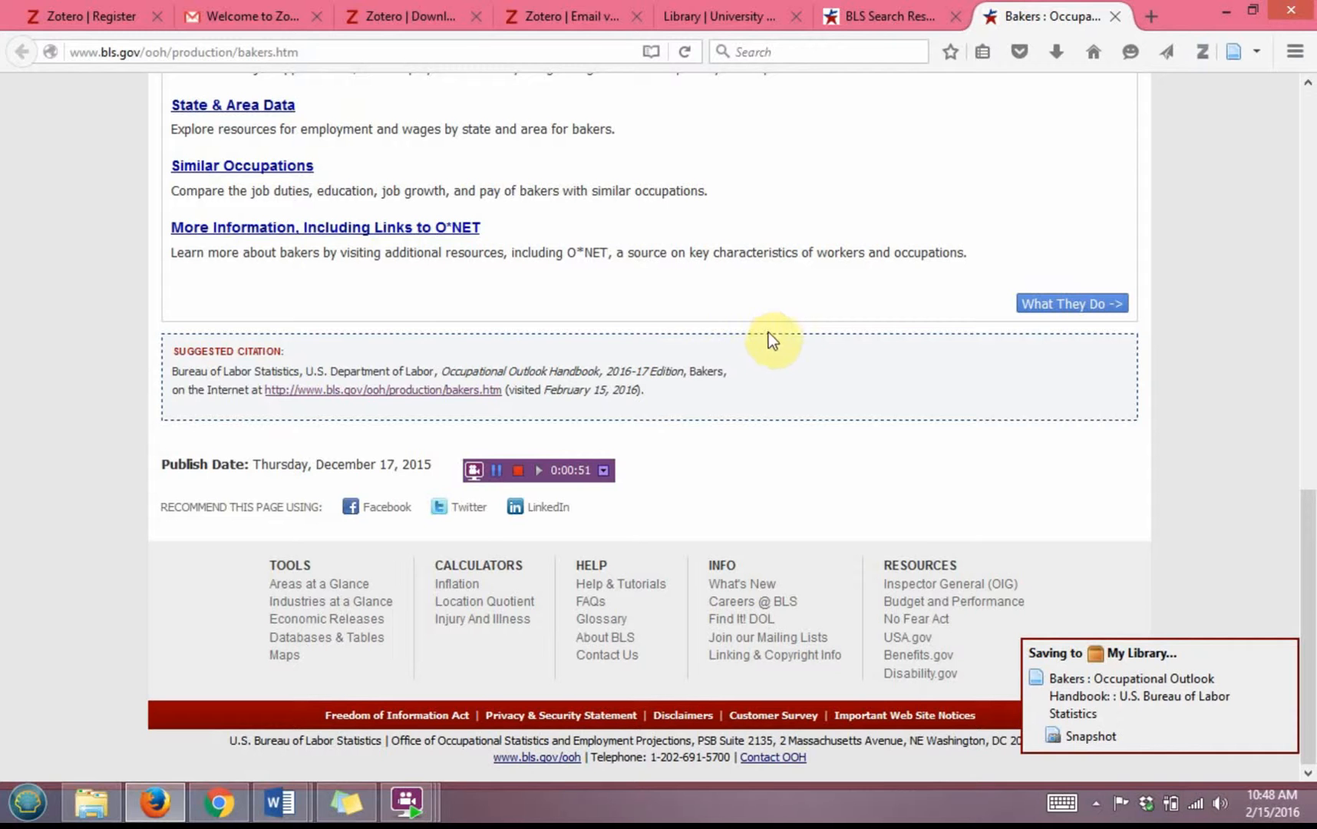
mouse_move(702, 437)
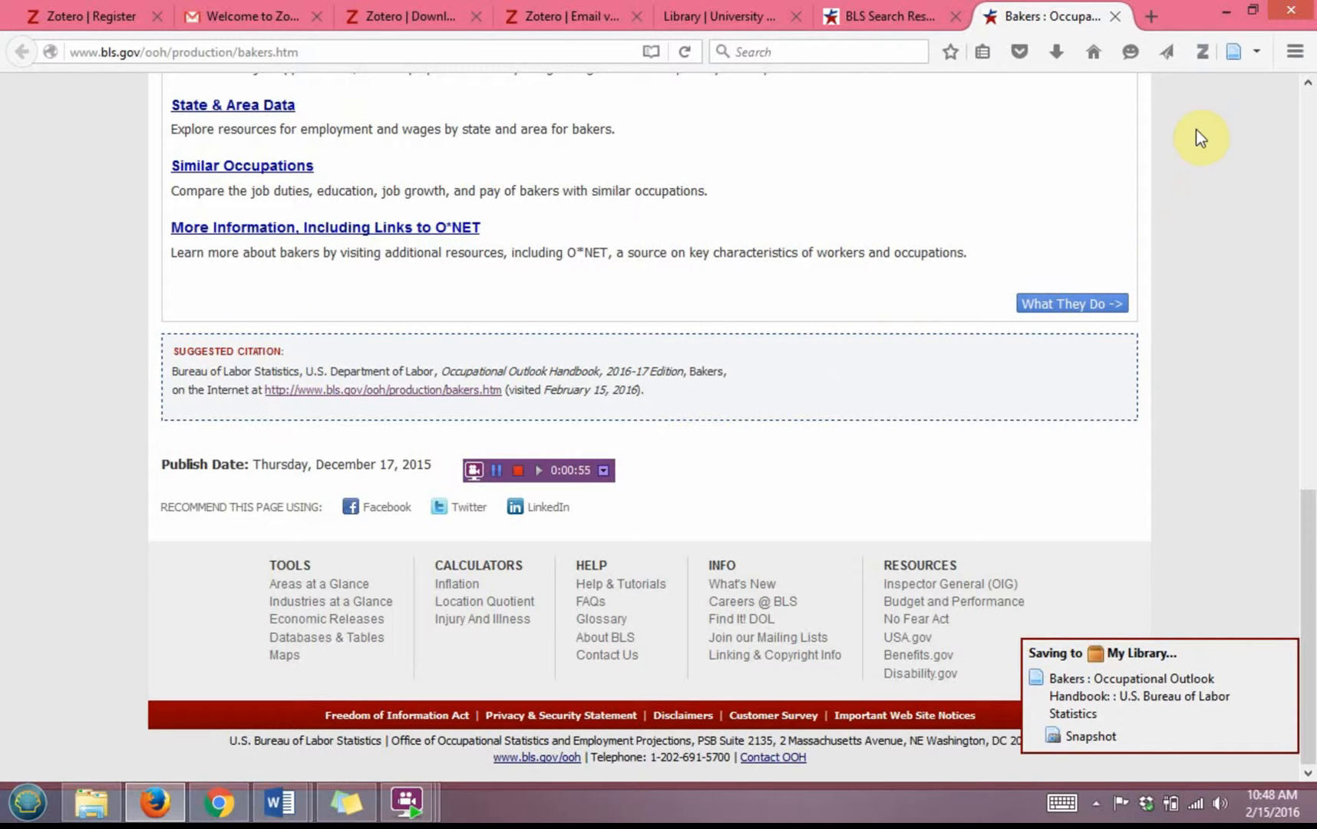
mouse_move(1205, 53)
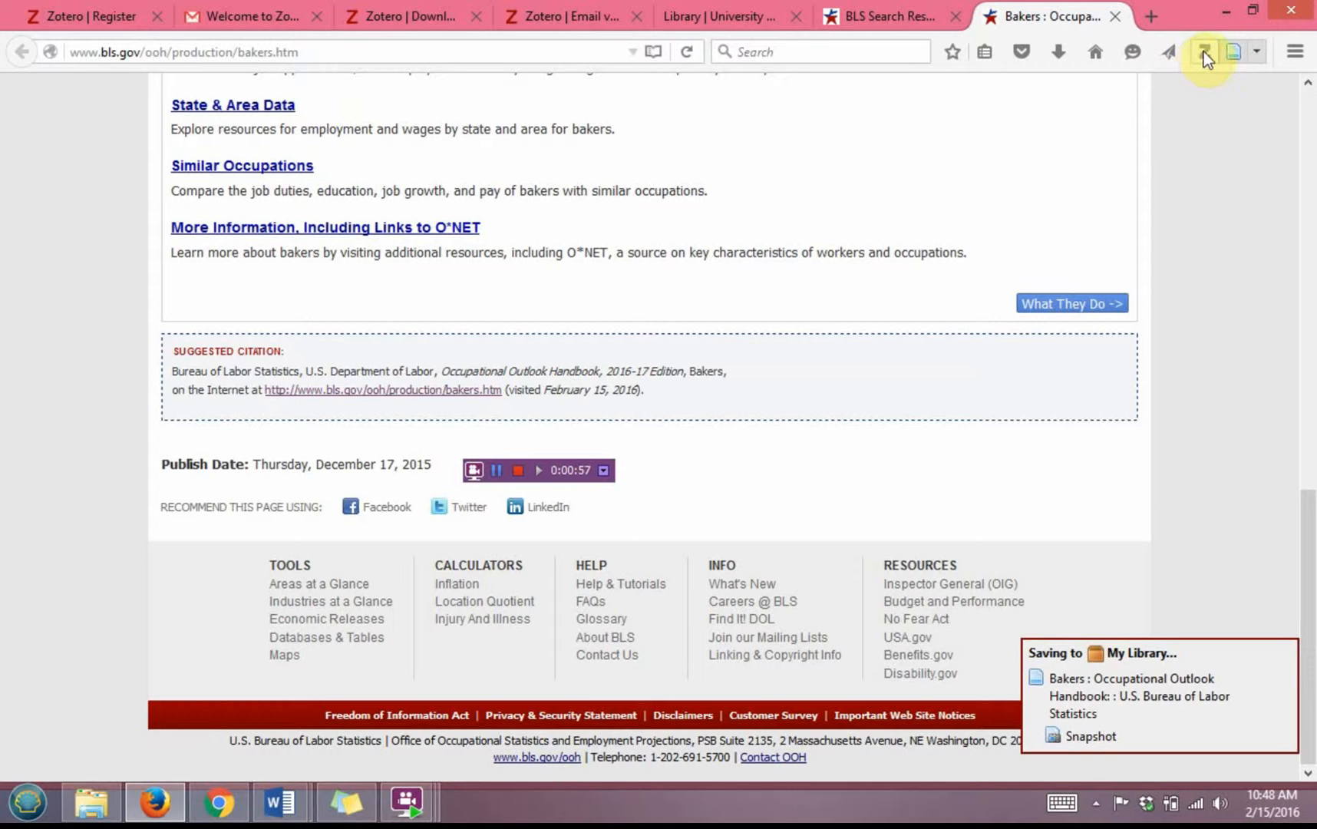
Select the saved Bakers item and edit its title down to 'Bakers'.
click(1205, 52)
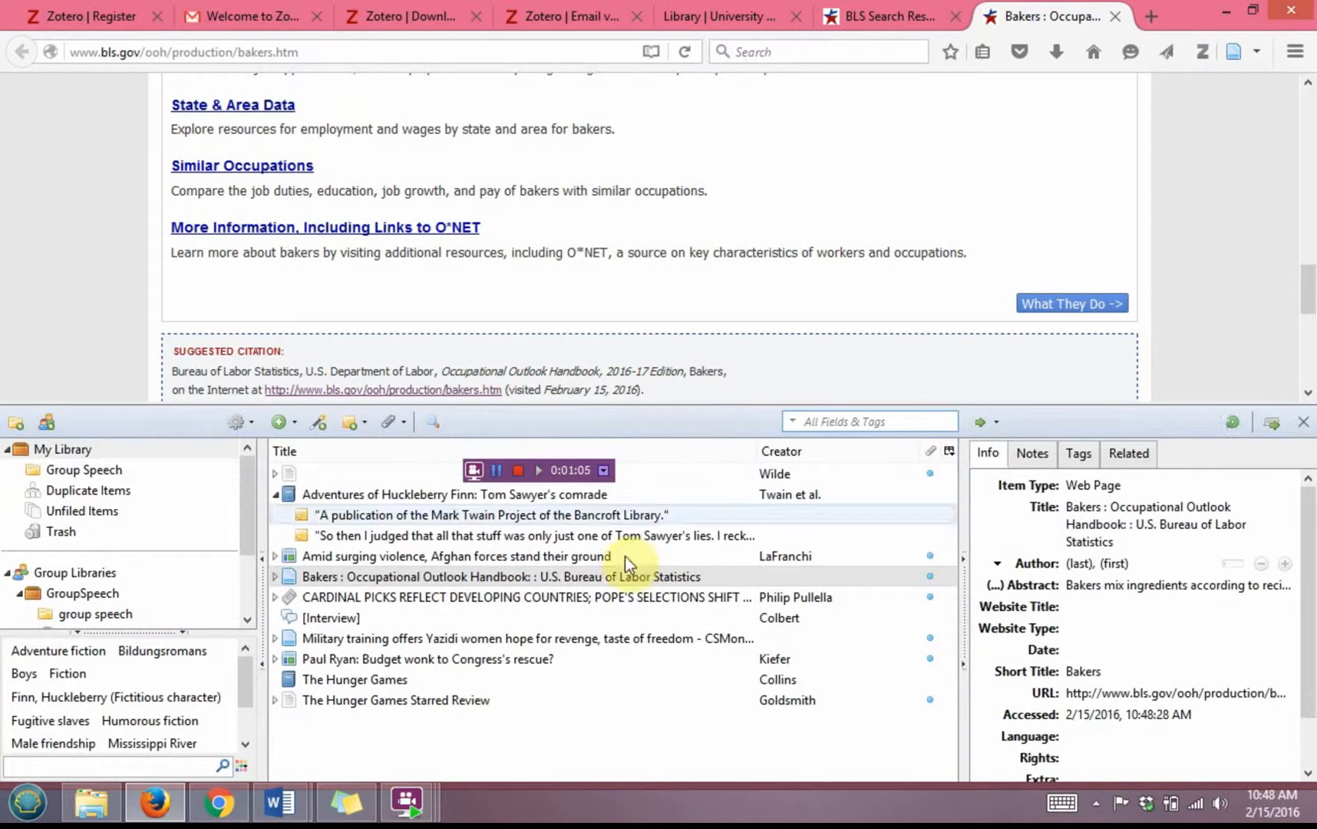
click(1093, 485)
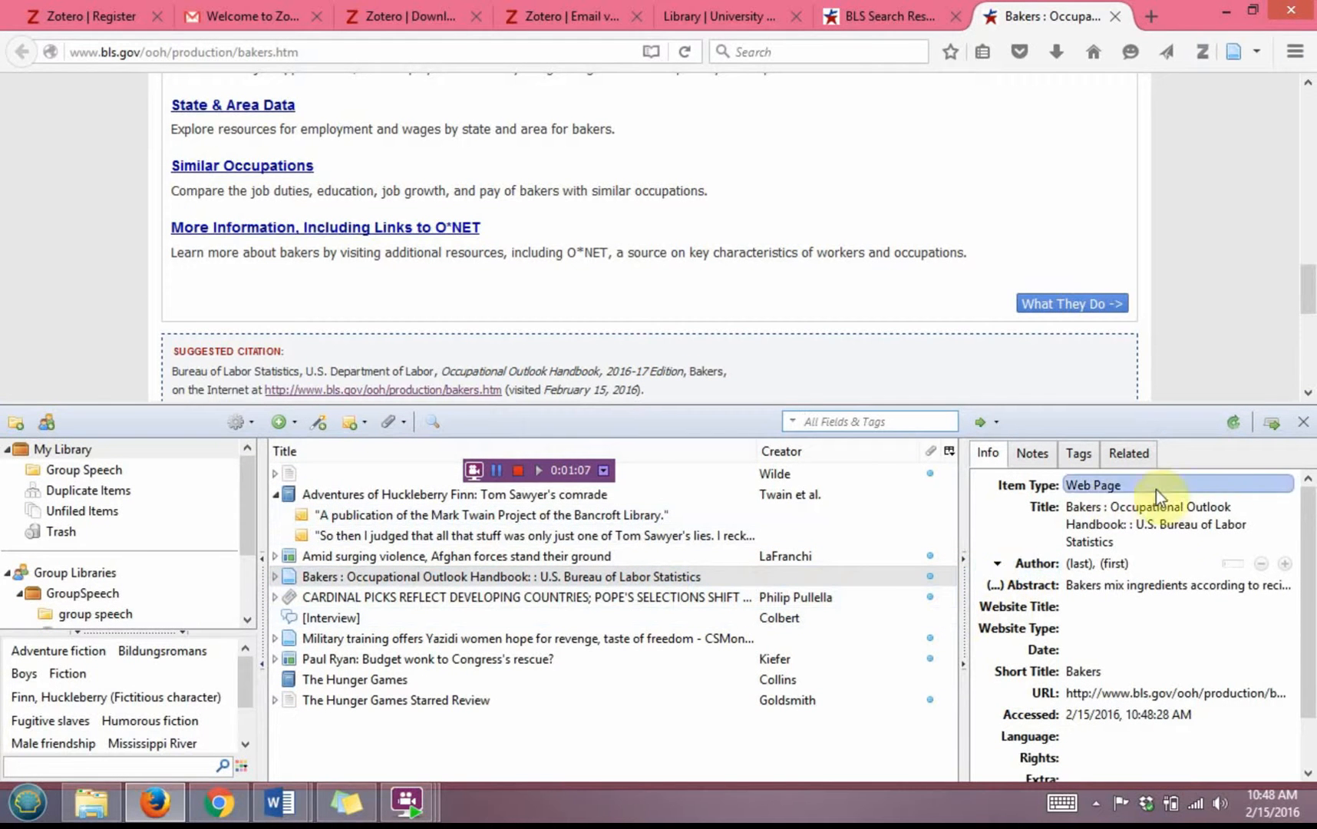
click(1159, 524)
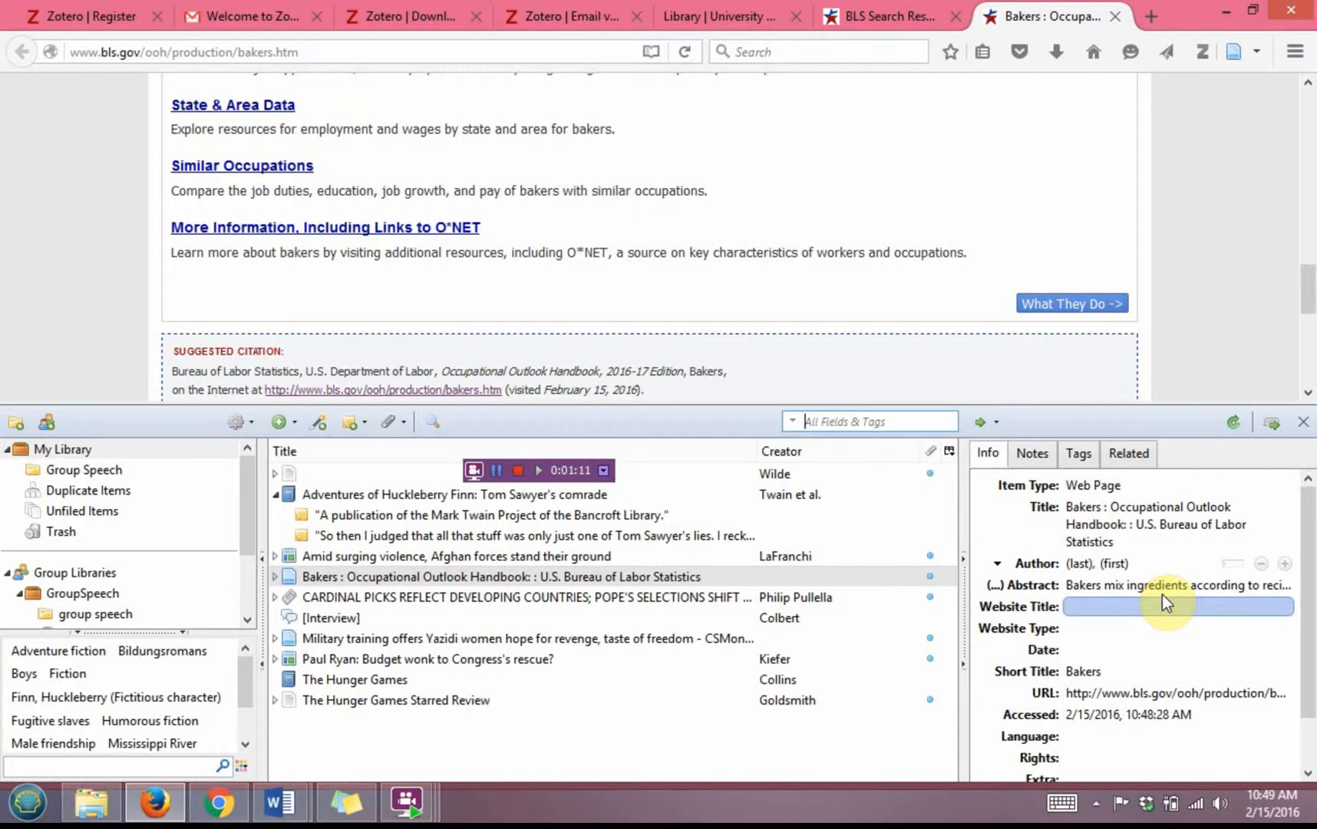
click(1168, 586)
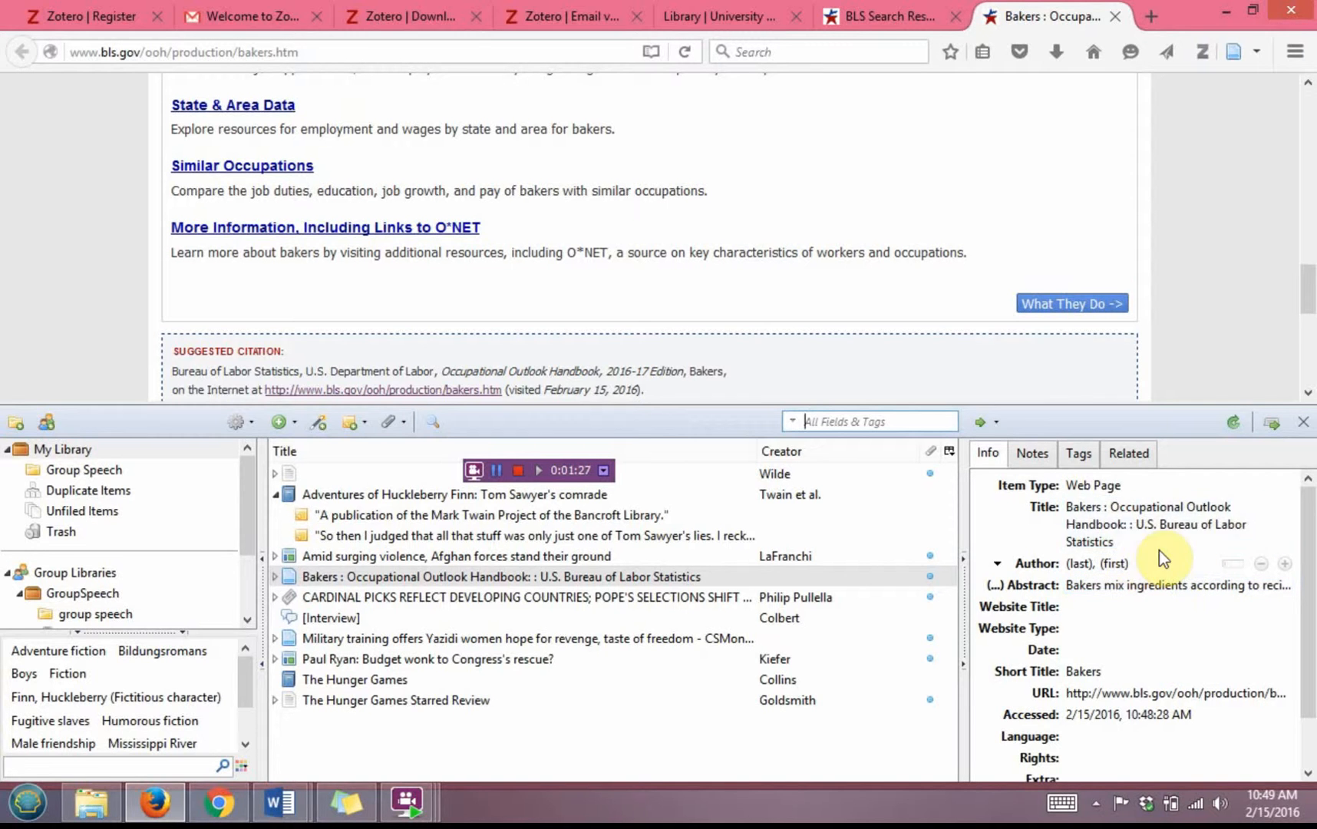
click(1161, 525)
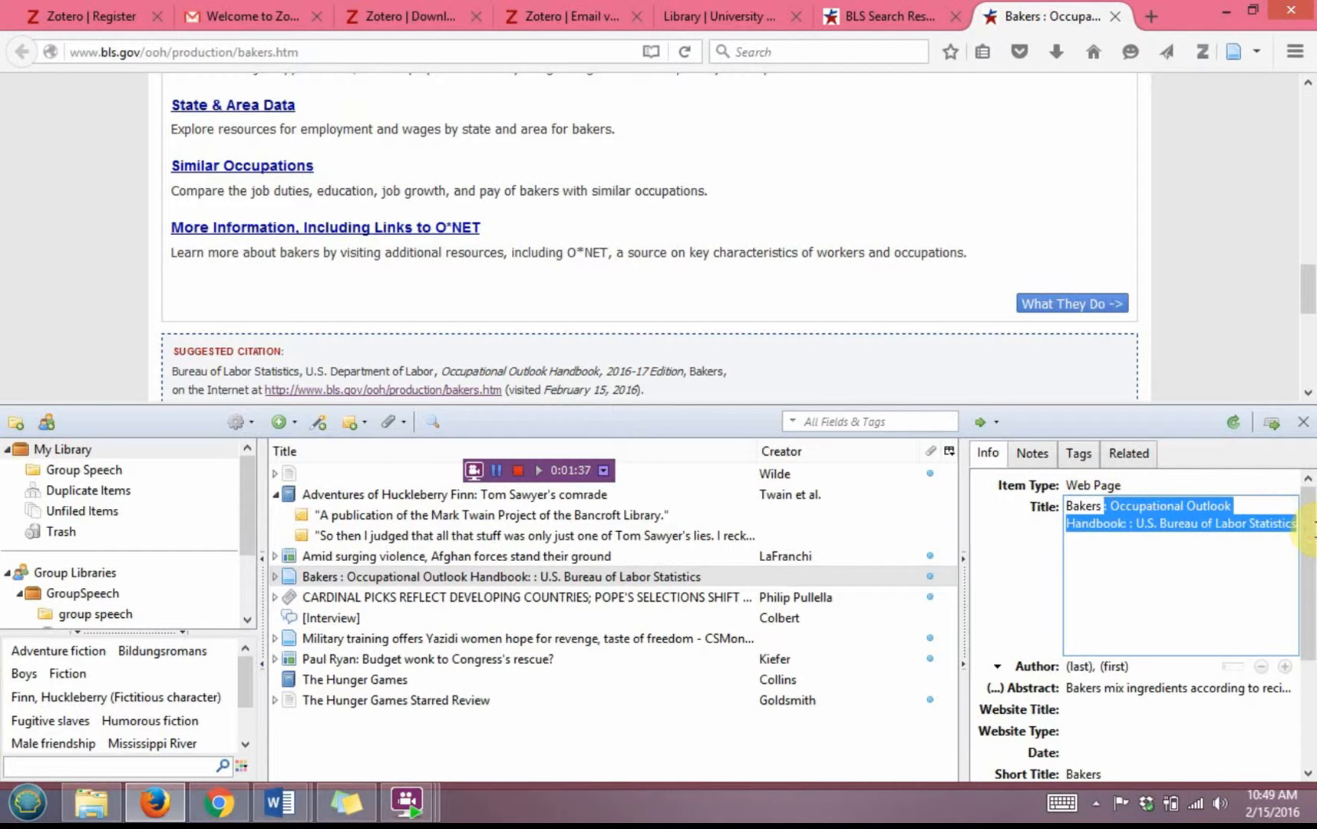
text(Bakers)
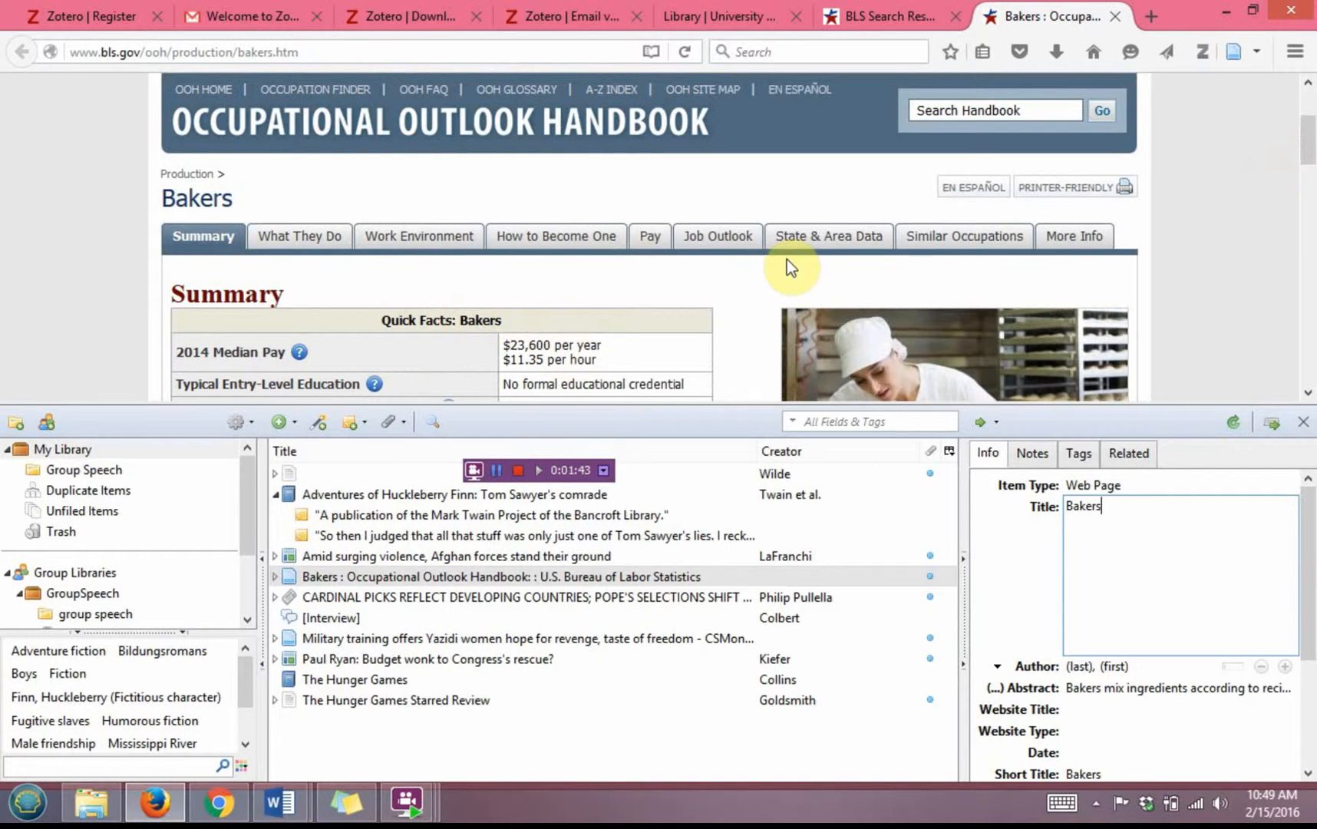
mouse_move(292, 236)
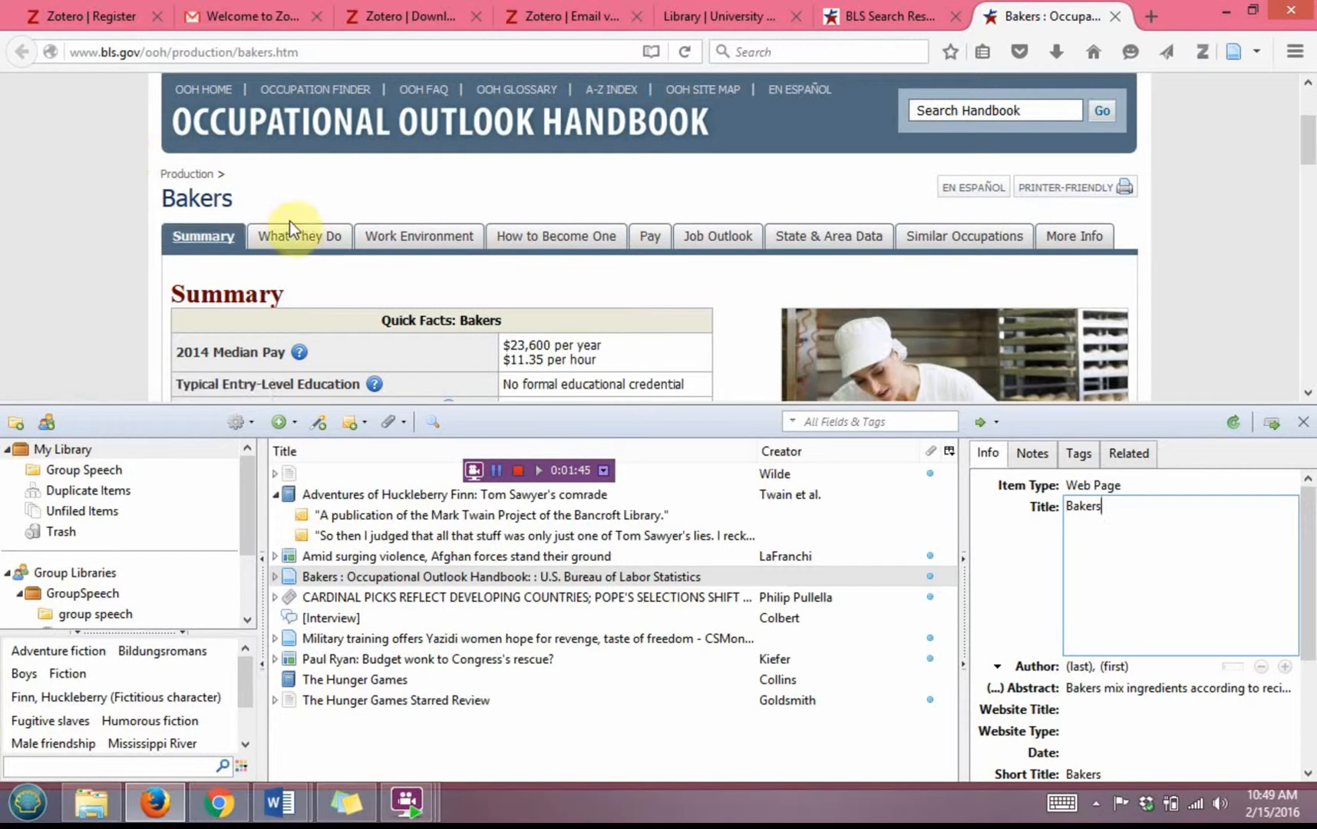
mouse_move(207, 182)
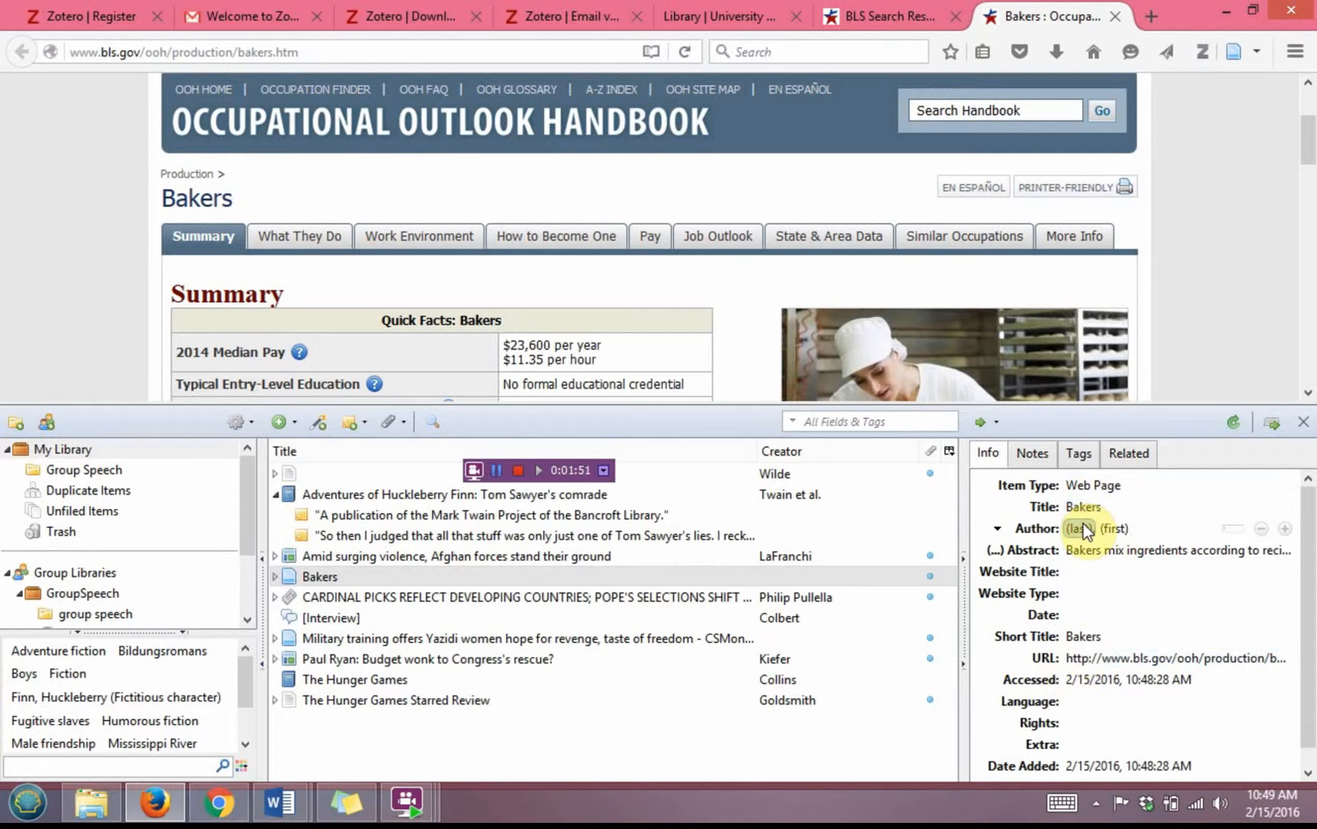
Add authors 'Bureau of Labor Statistics' and 'U.S. Department of Labor' as single-field names.
scroll(down, 3)
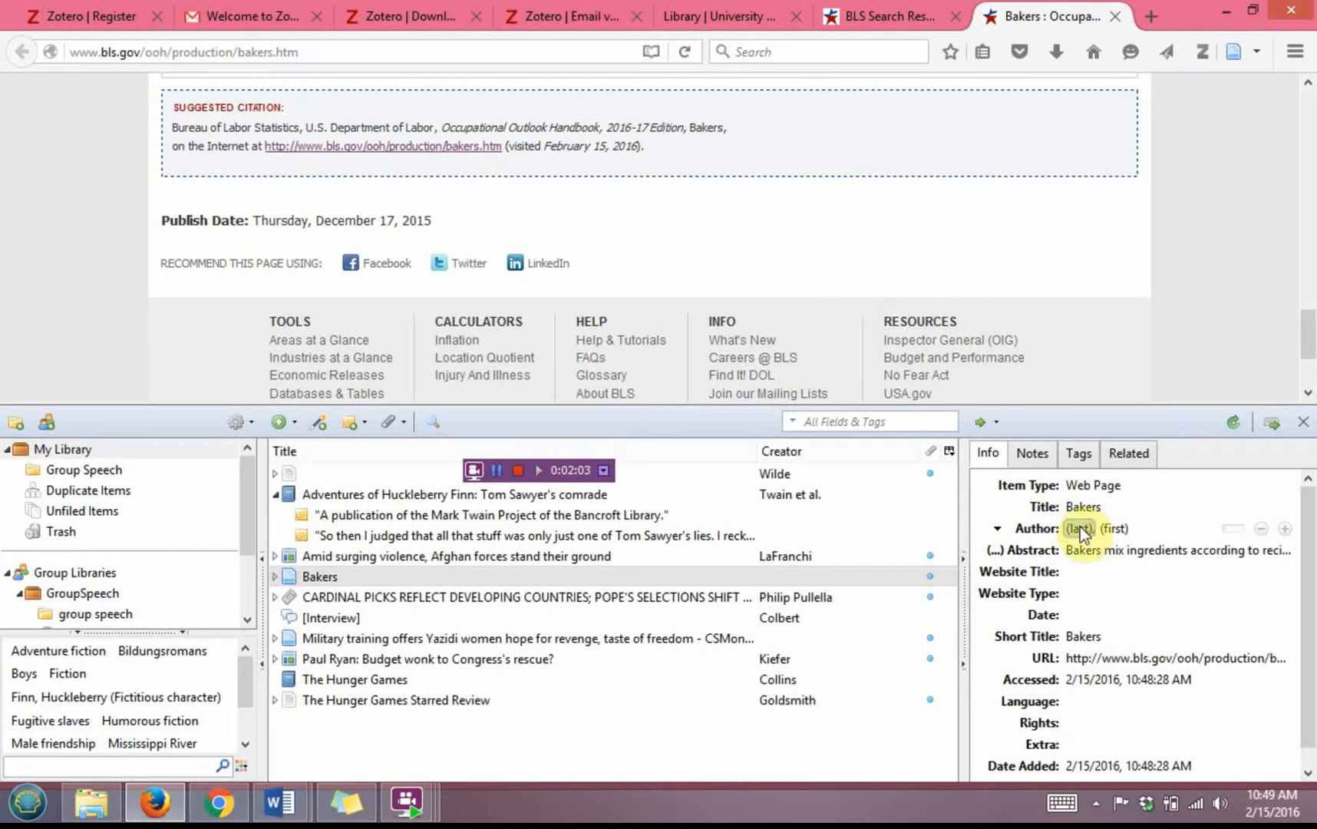
click(1083, 506)
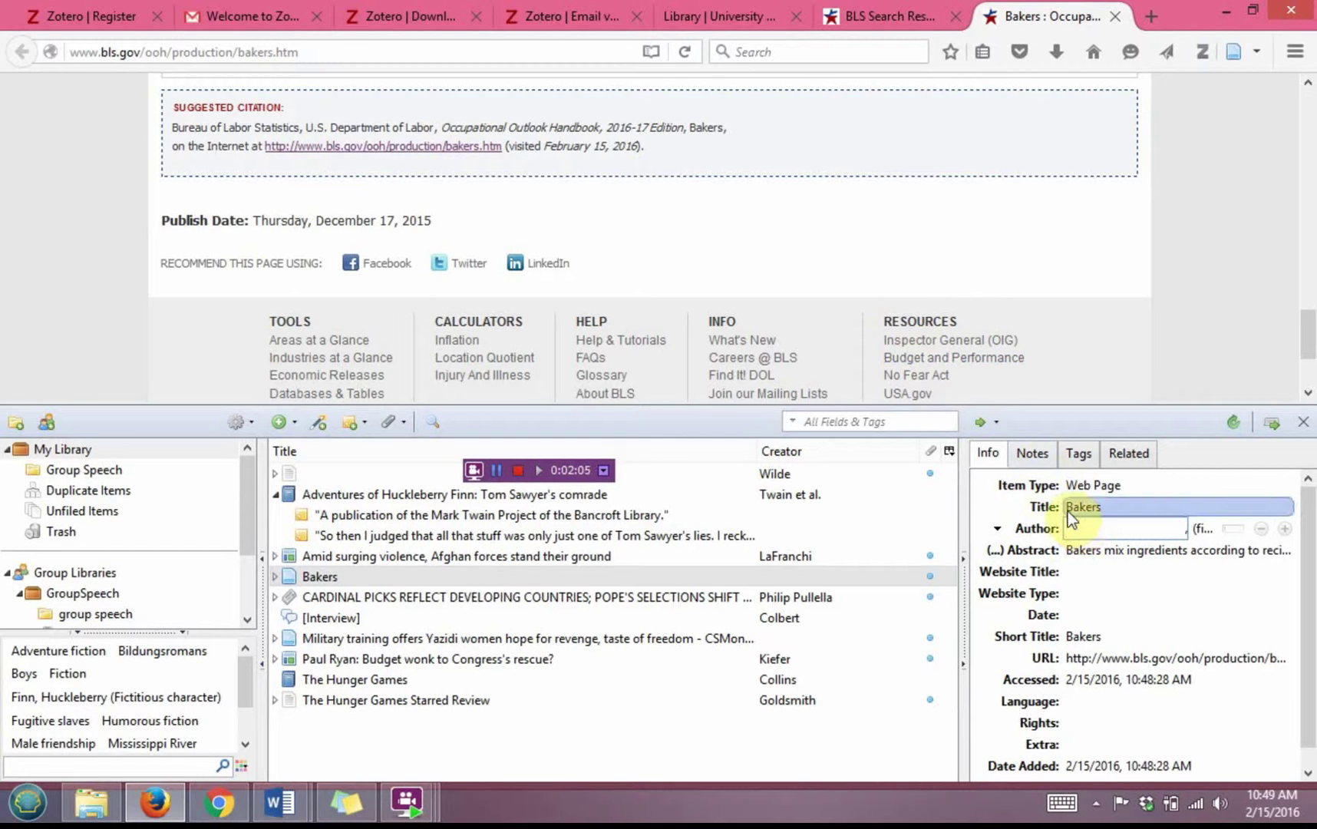
text(Burea)
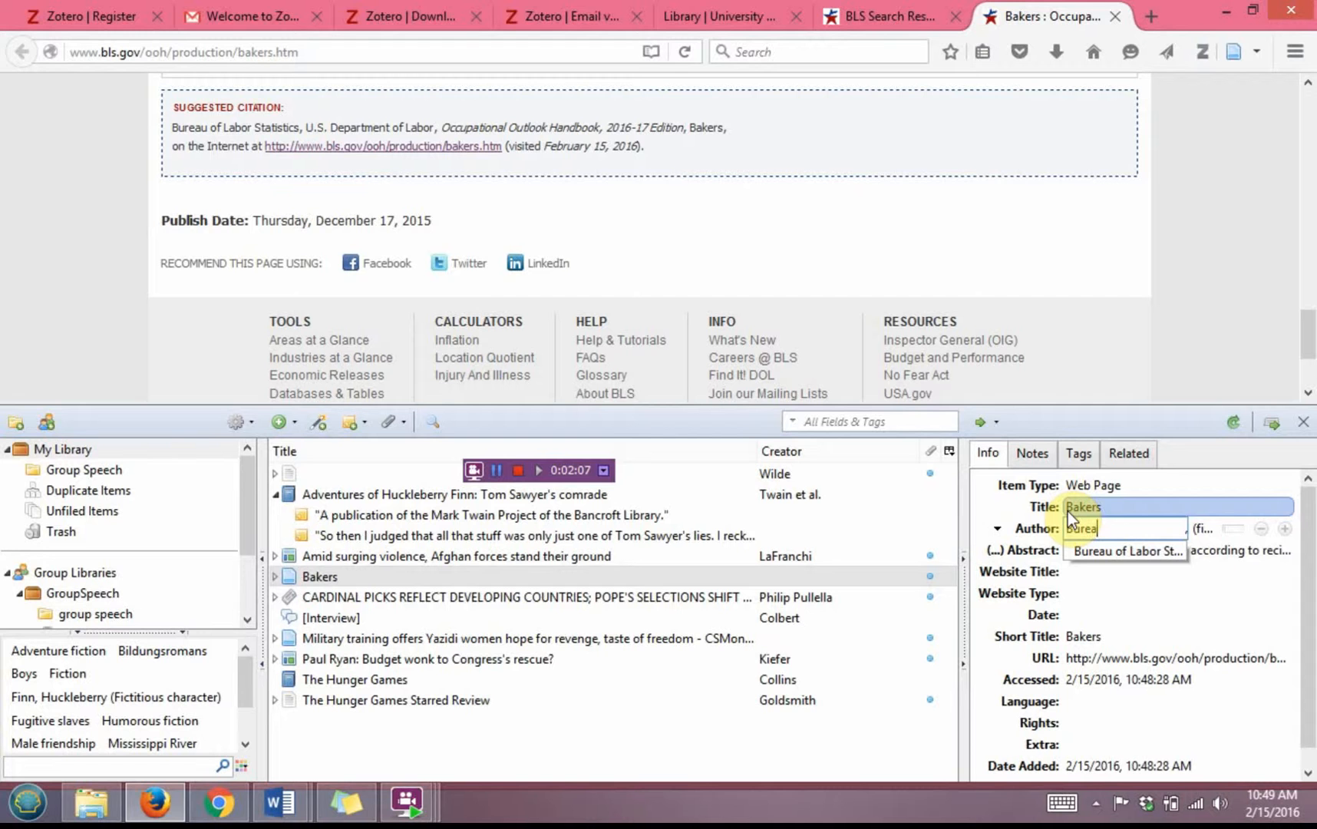
text(ureau of Labor St...)
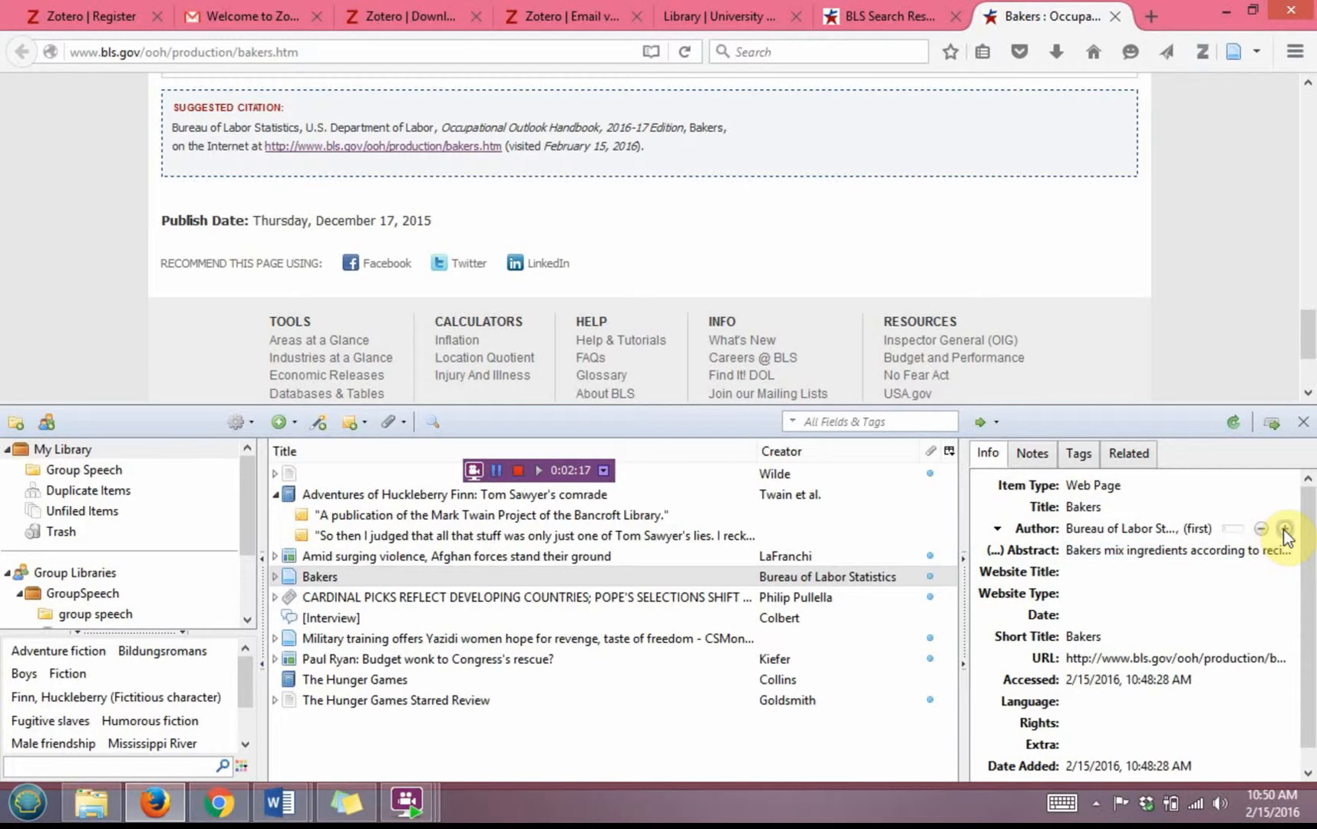
click(1284, 529)
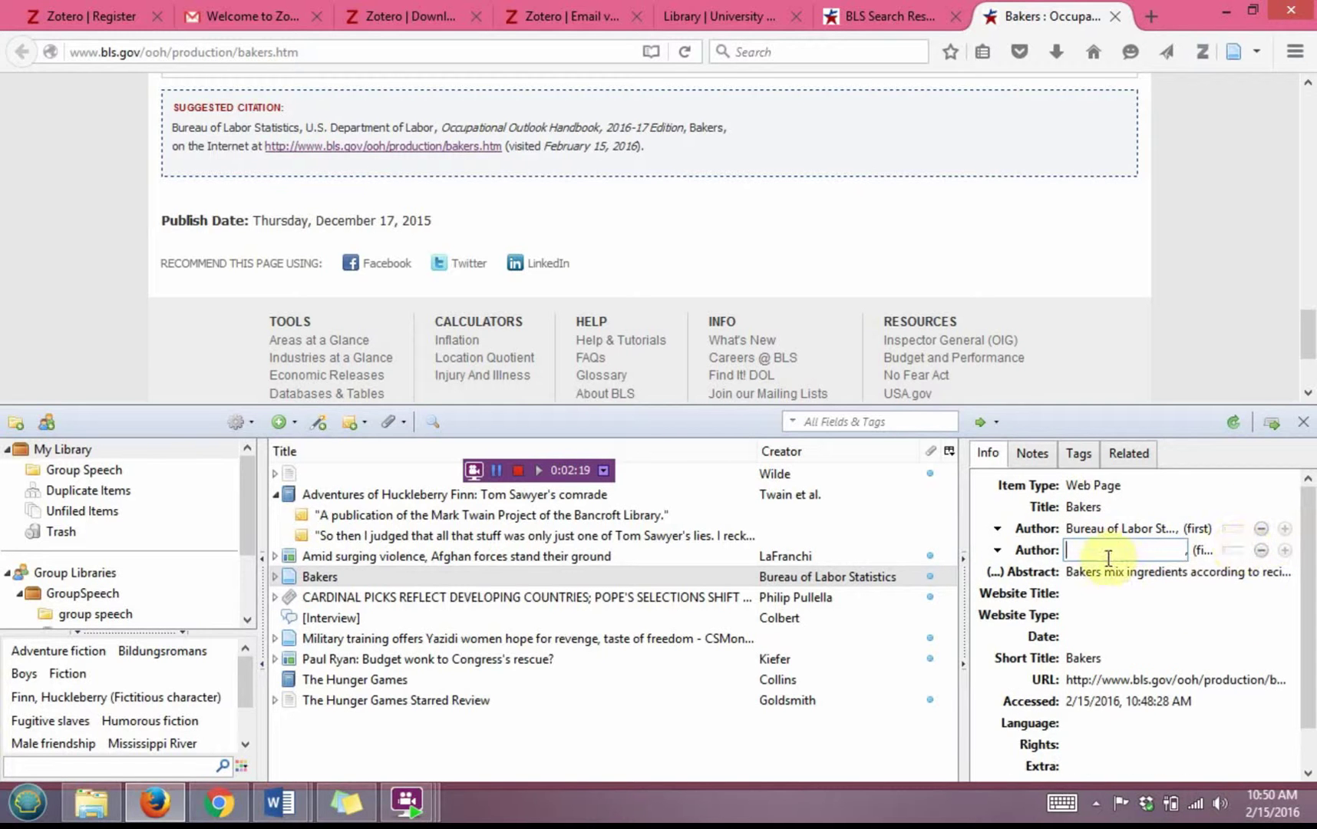
text(U.S. Department o...)
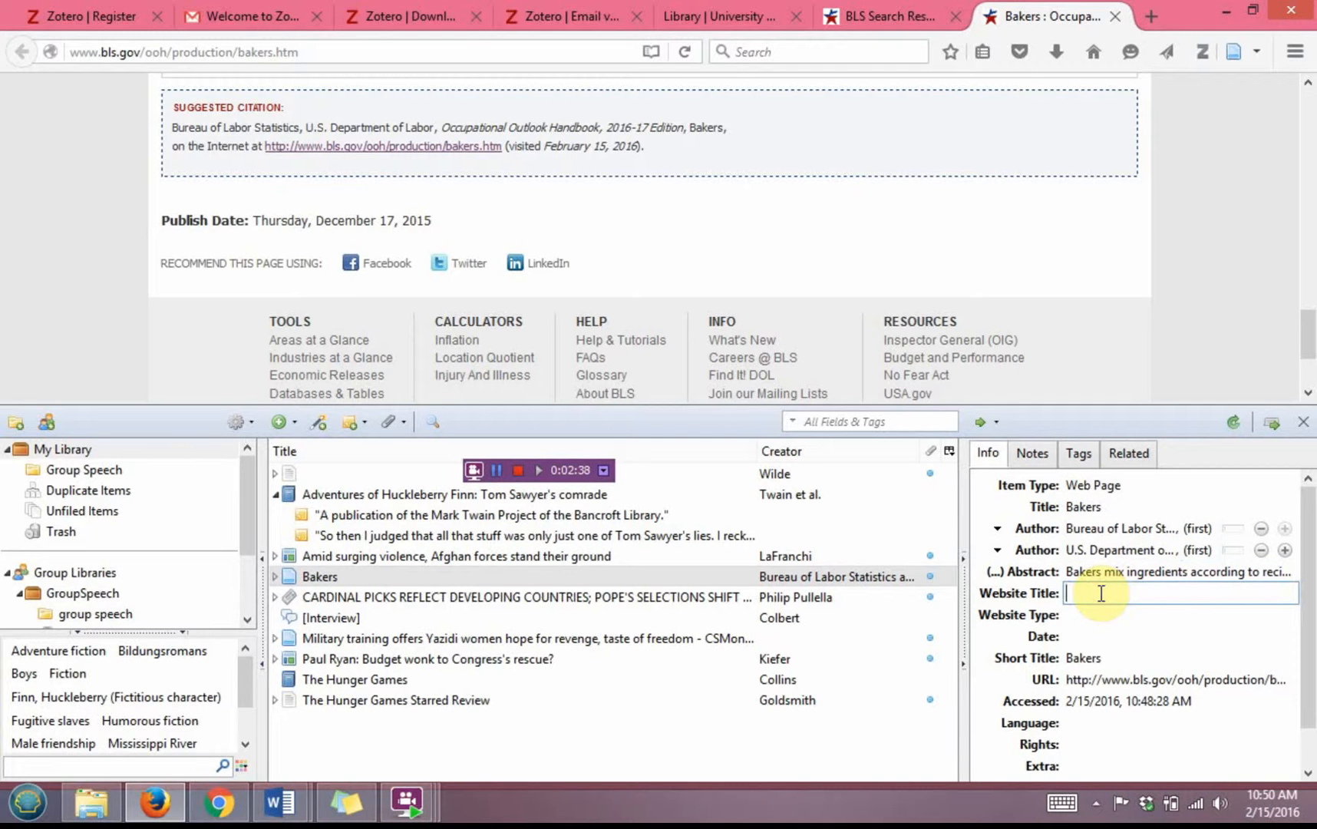
Enter website title 'Occupational Outlook Handbook, 2016-17 Edition' and date December 17, 2015.
text(O)
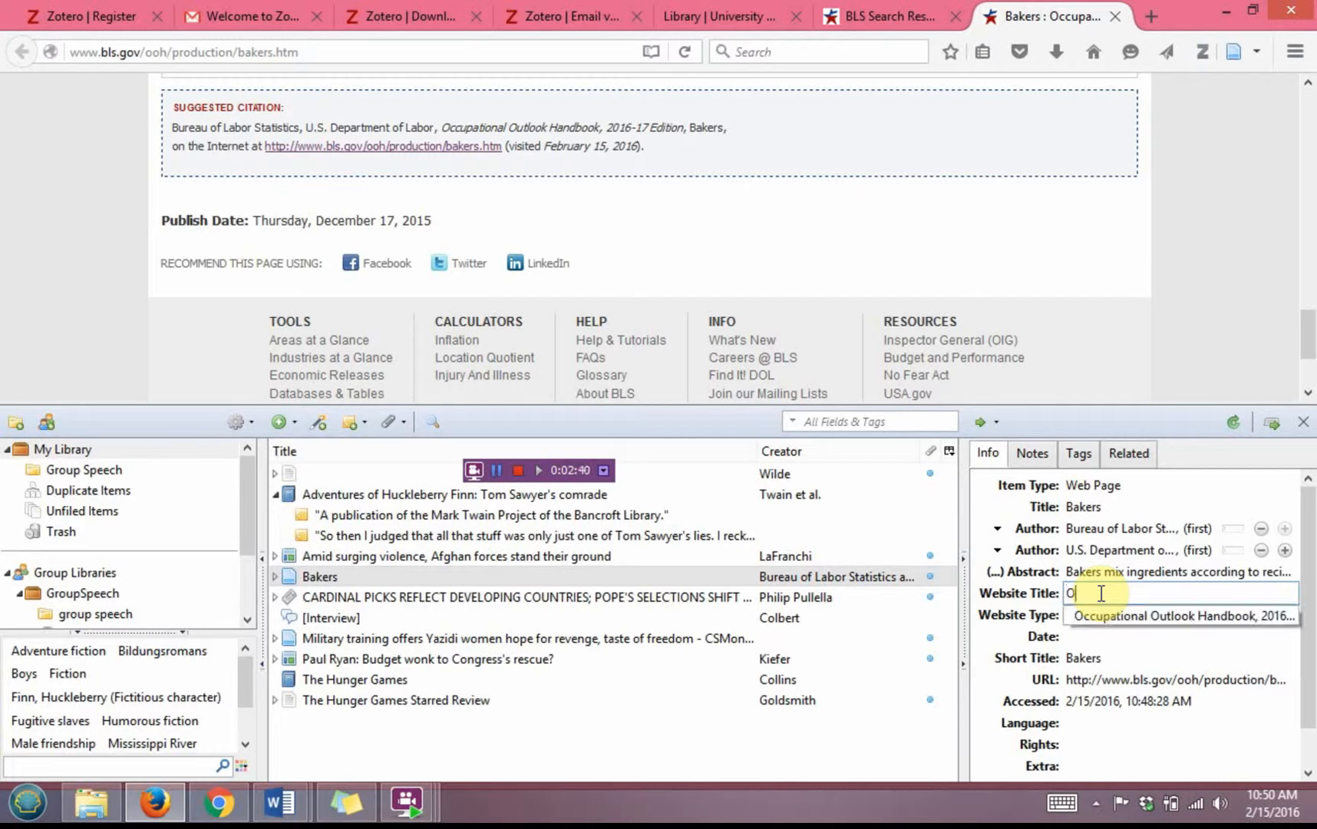
text(ccupational Outlook Handbook 201)
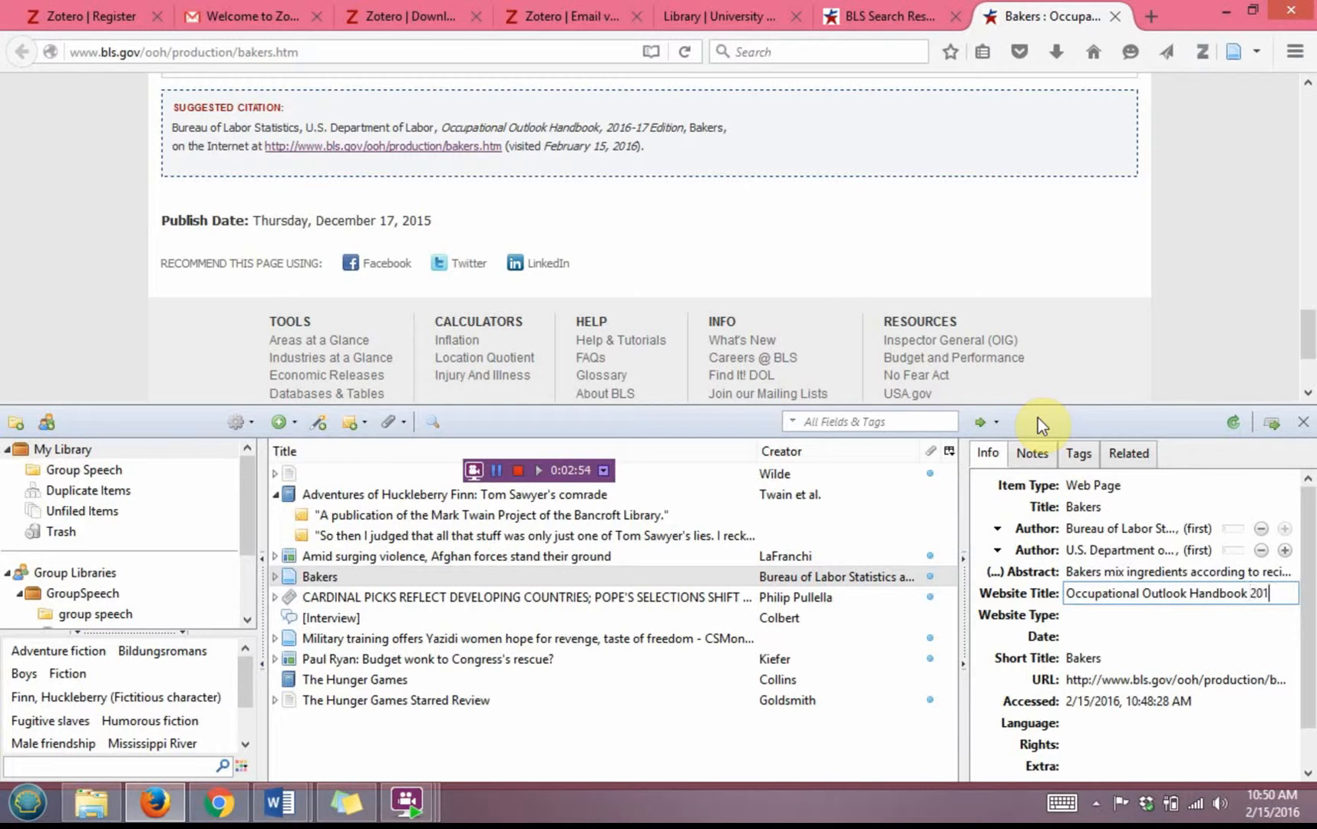
key(Backspace)
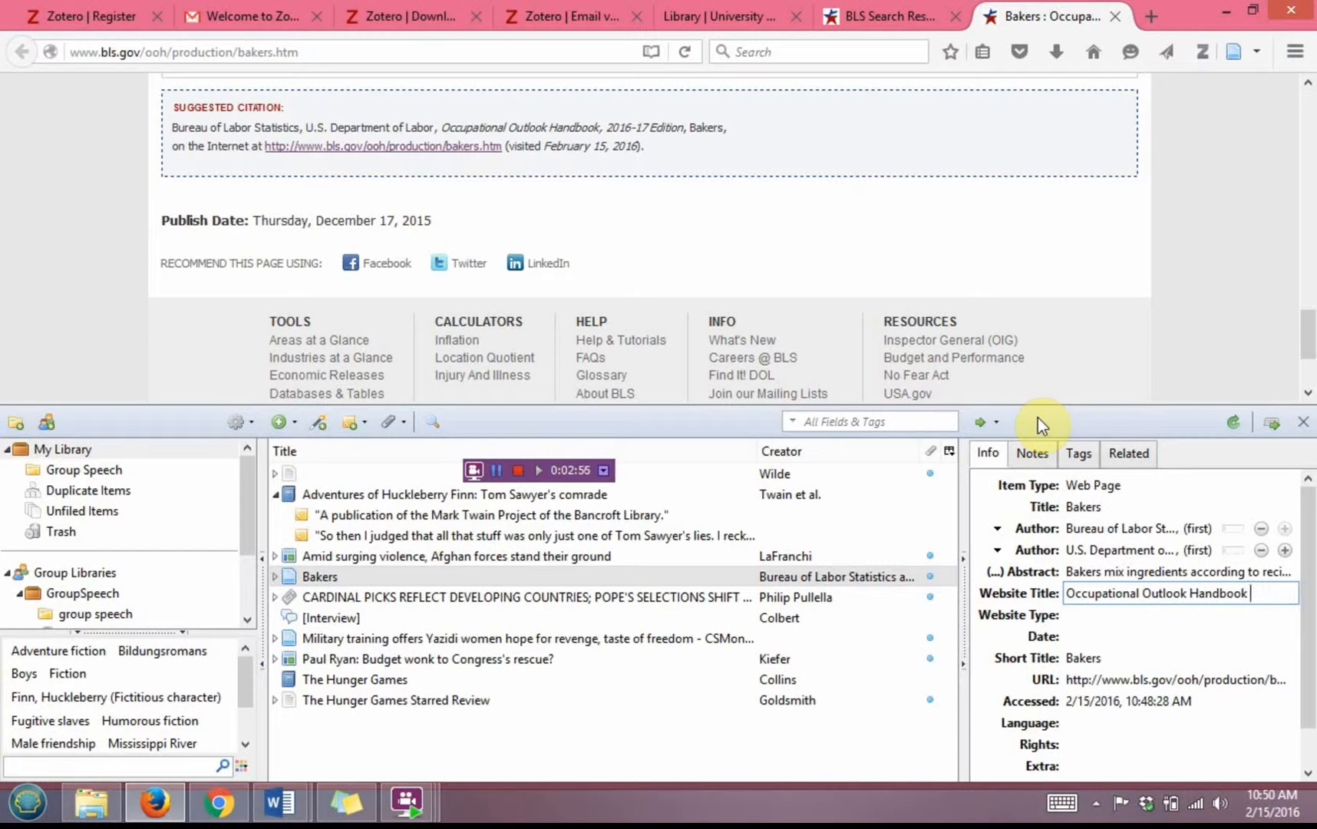
text(, 2016-17 Edition)
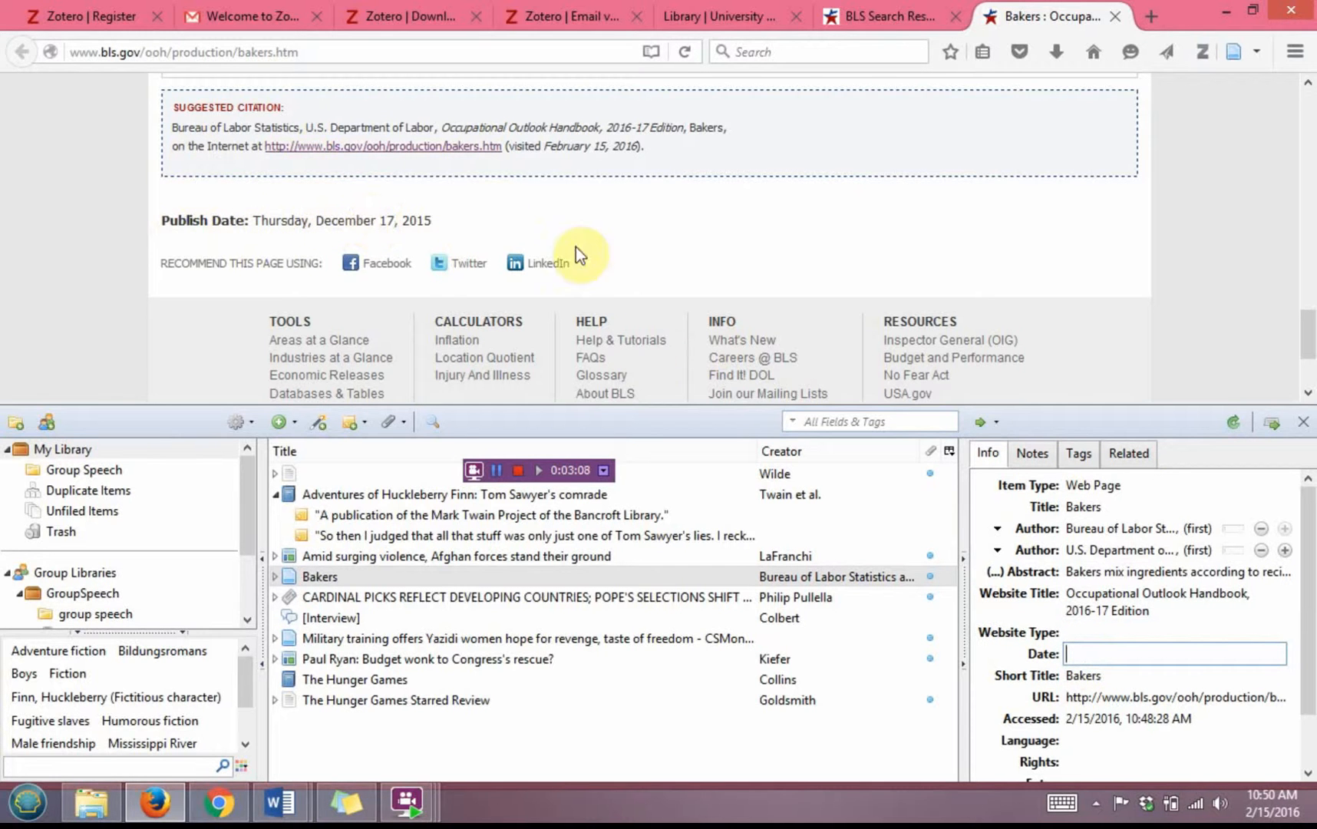
mouse_move(974, 531)
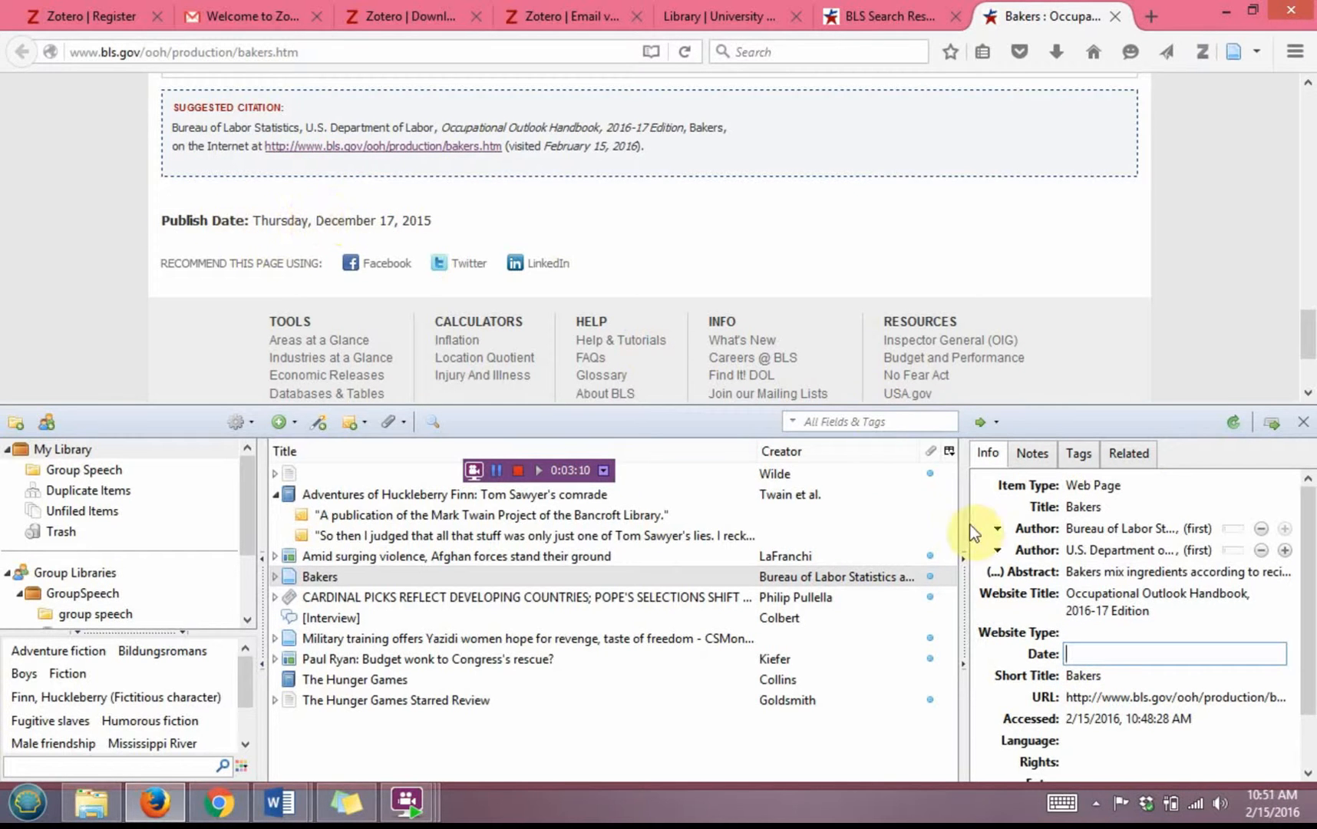
text(December 17, 2015)
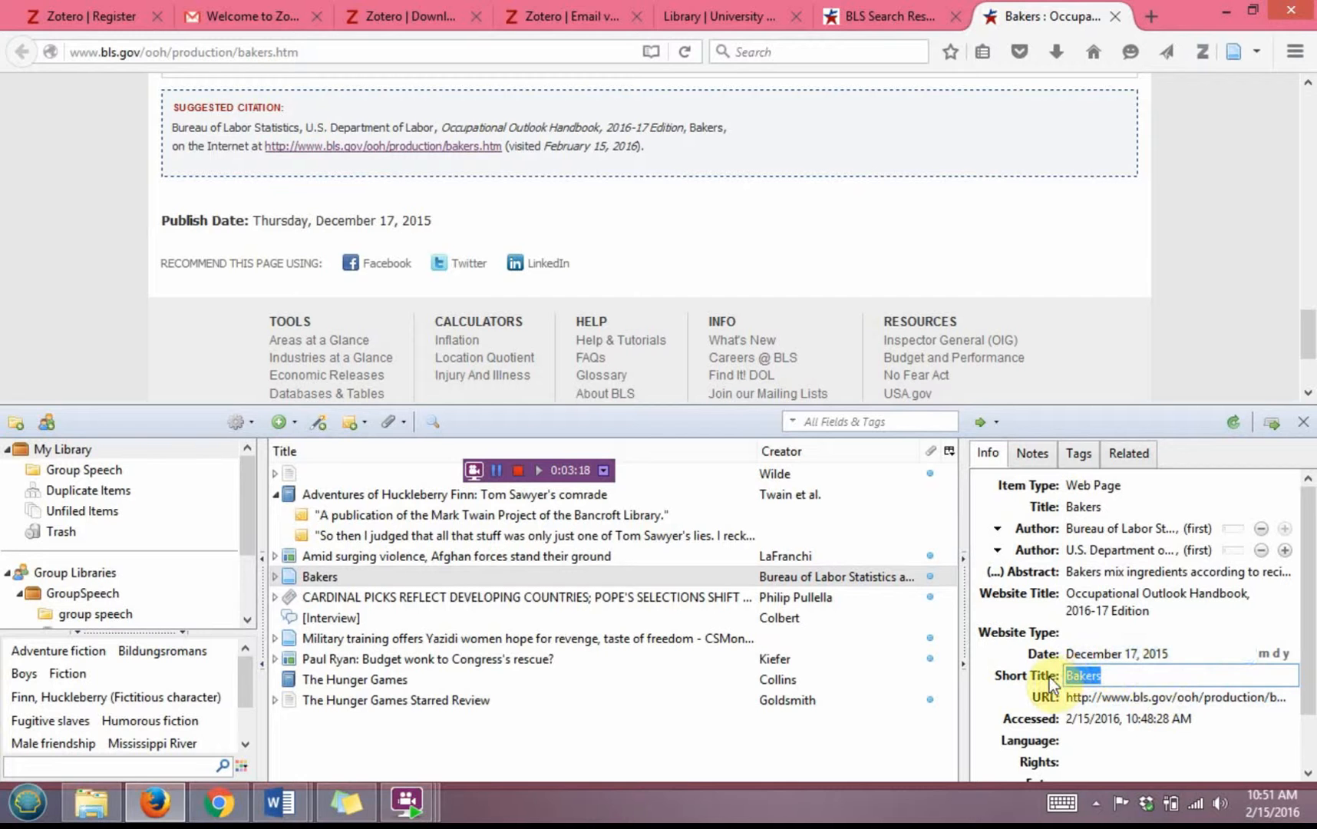
click(1175, 698)
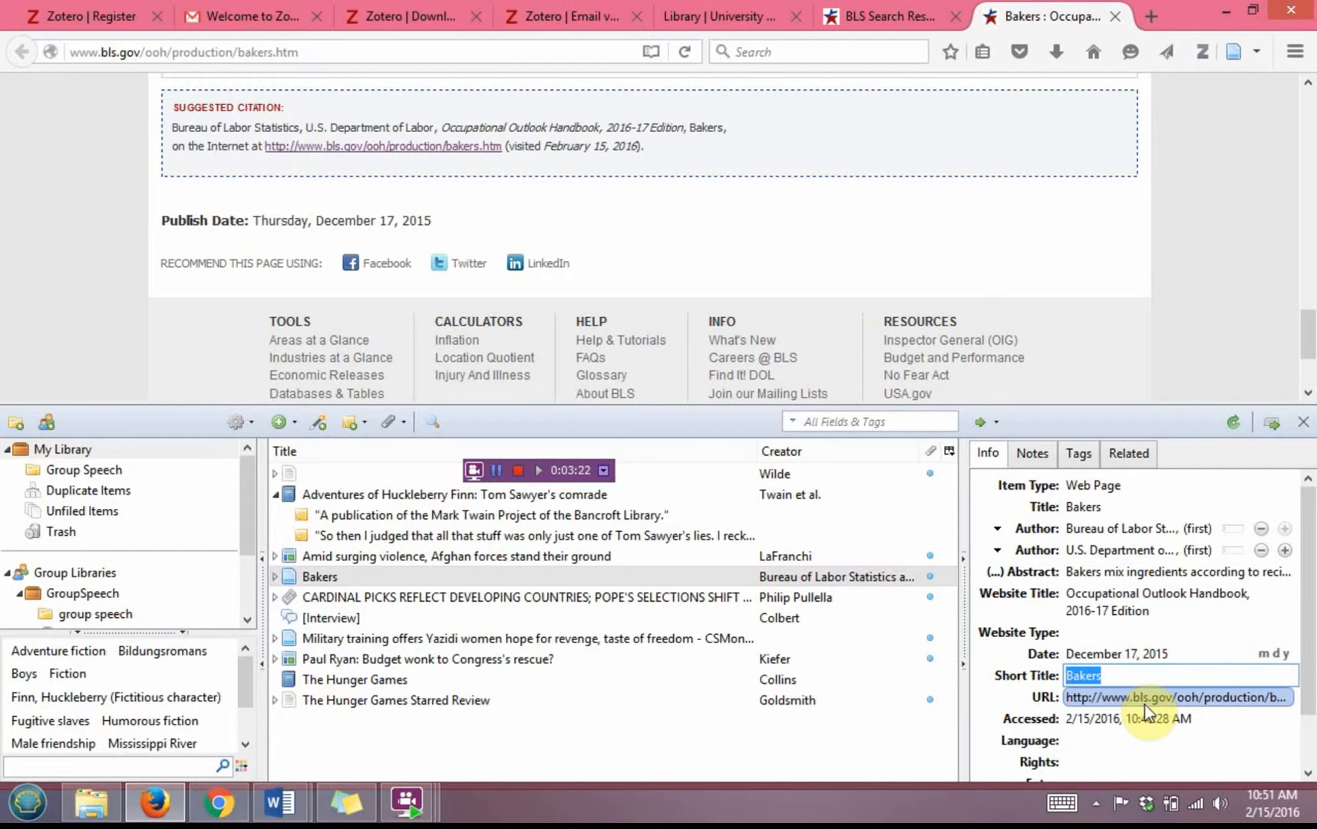
click(1139, 720)
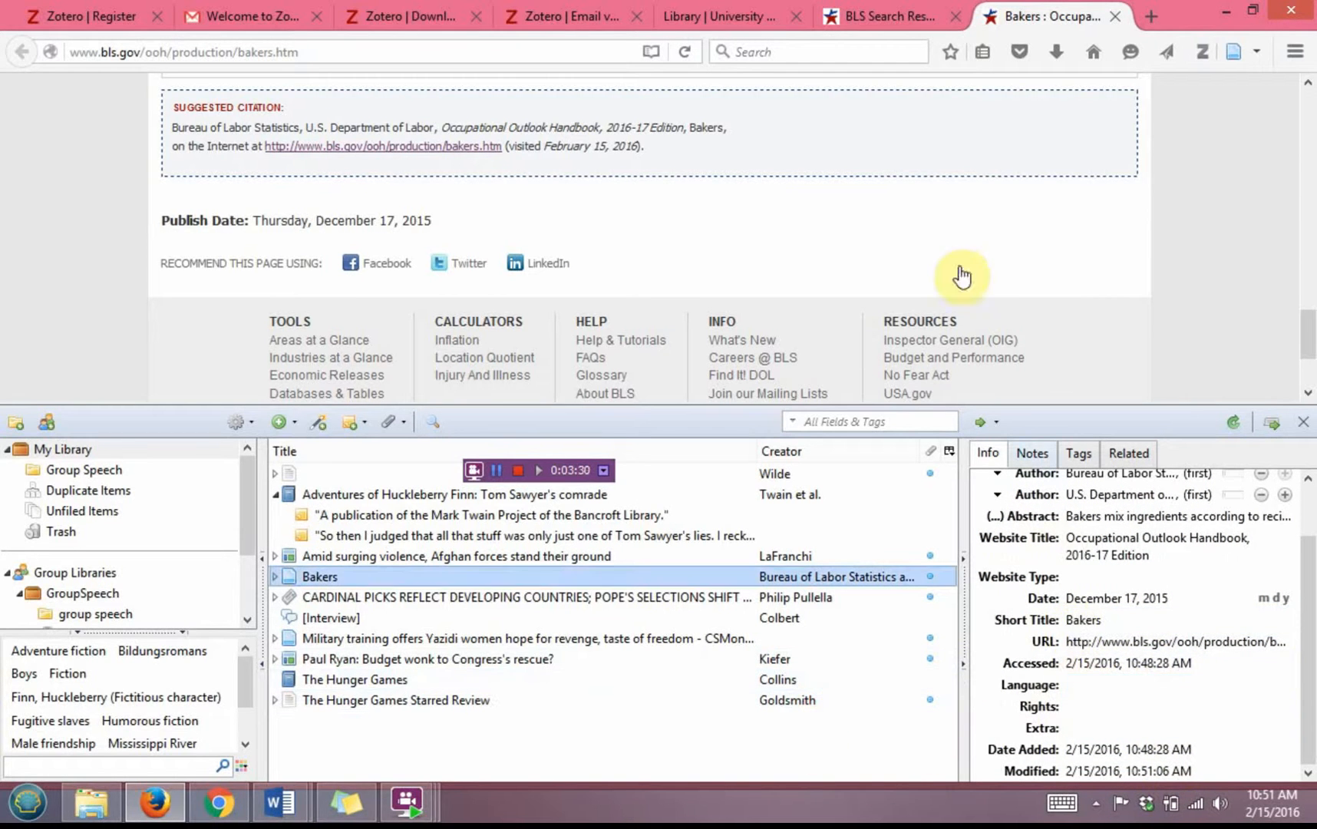
Copy the duties list from the page's What They Do section and add a child note.
click(1084, 620)
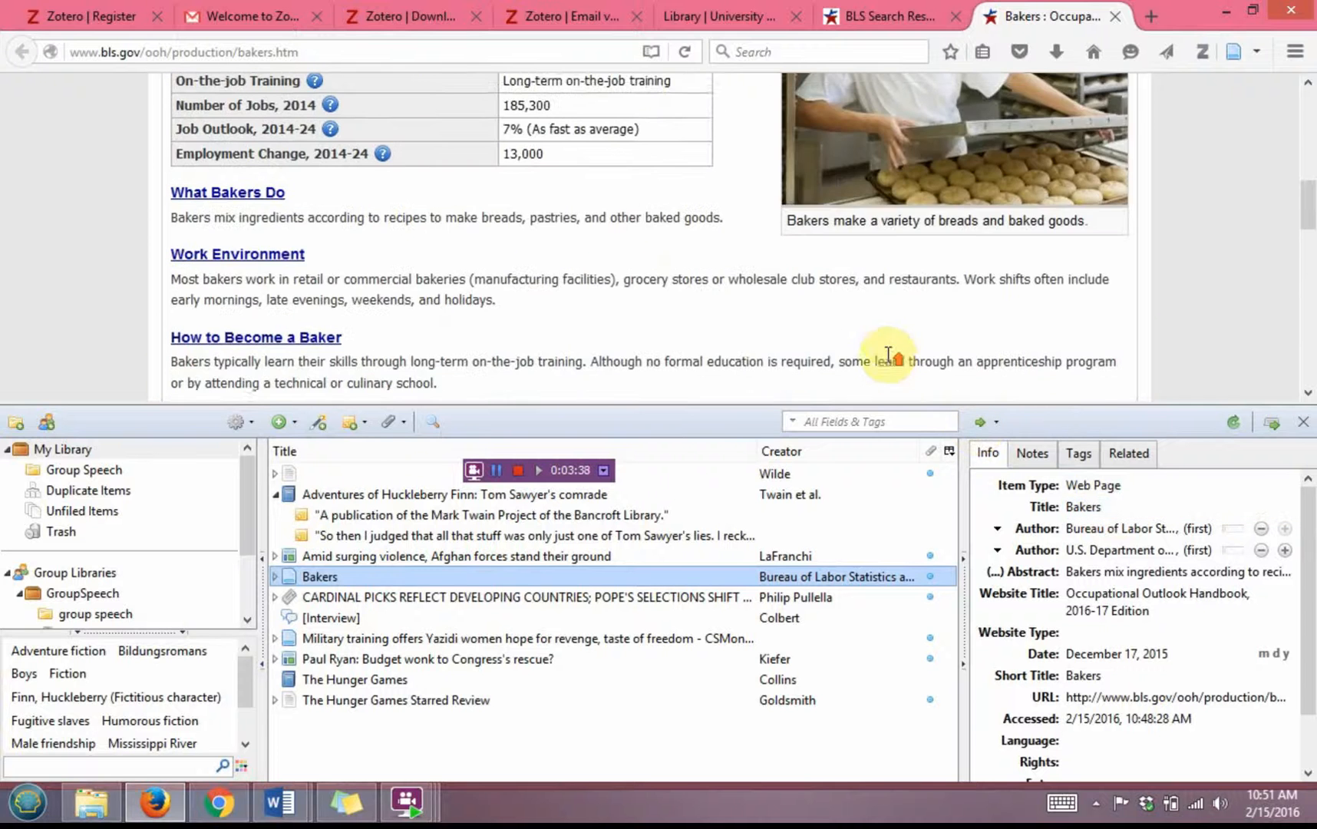
scroll(up, 3)
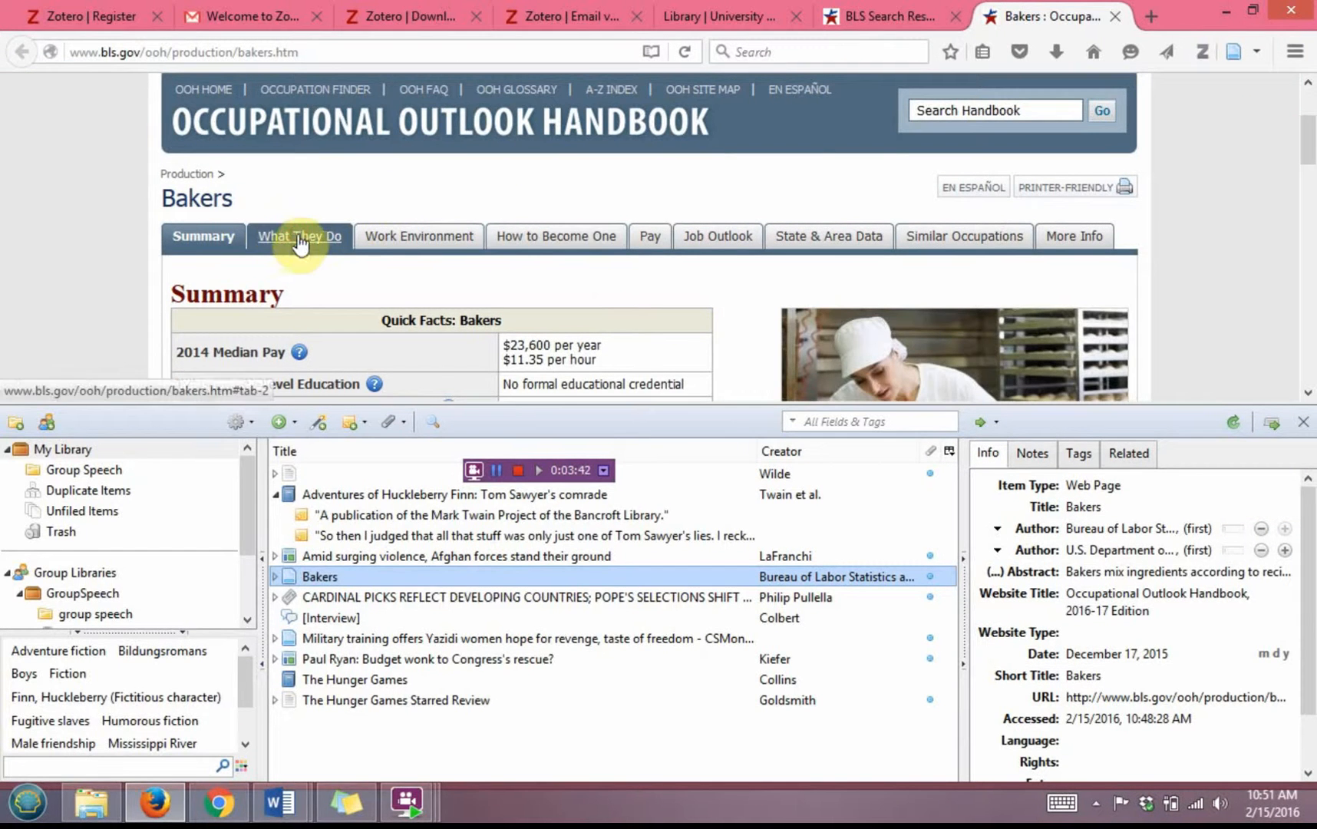
click(300, 237)
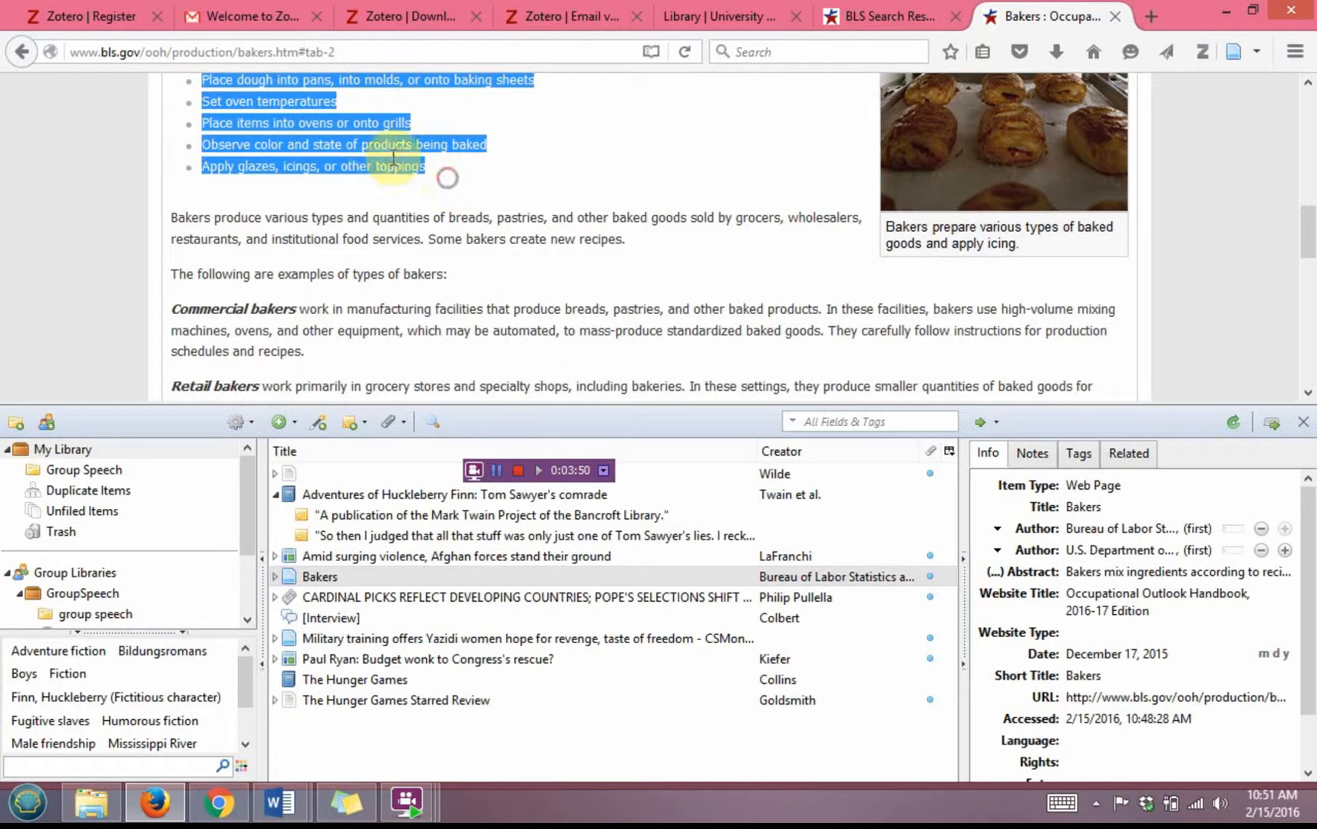
mouse_move(421, 167)
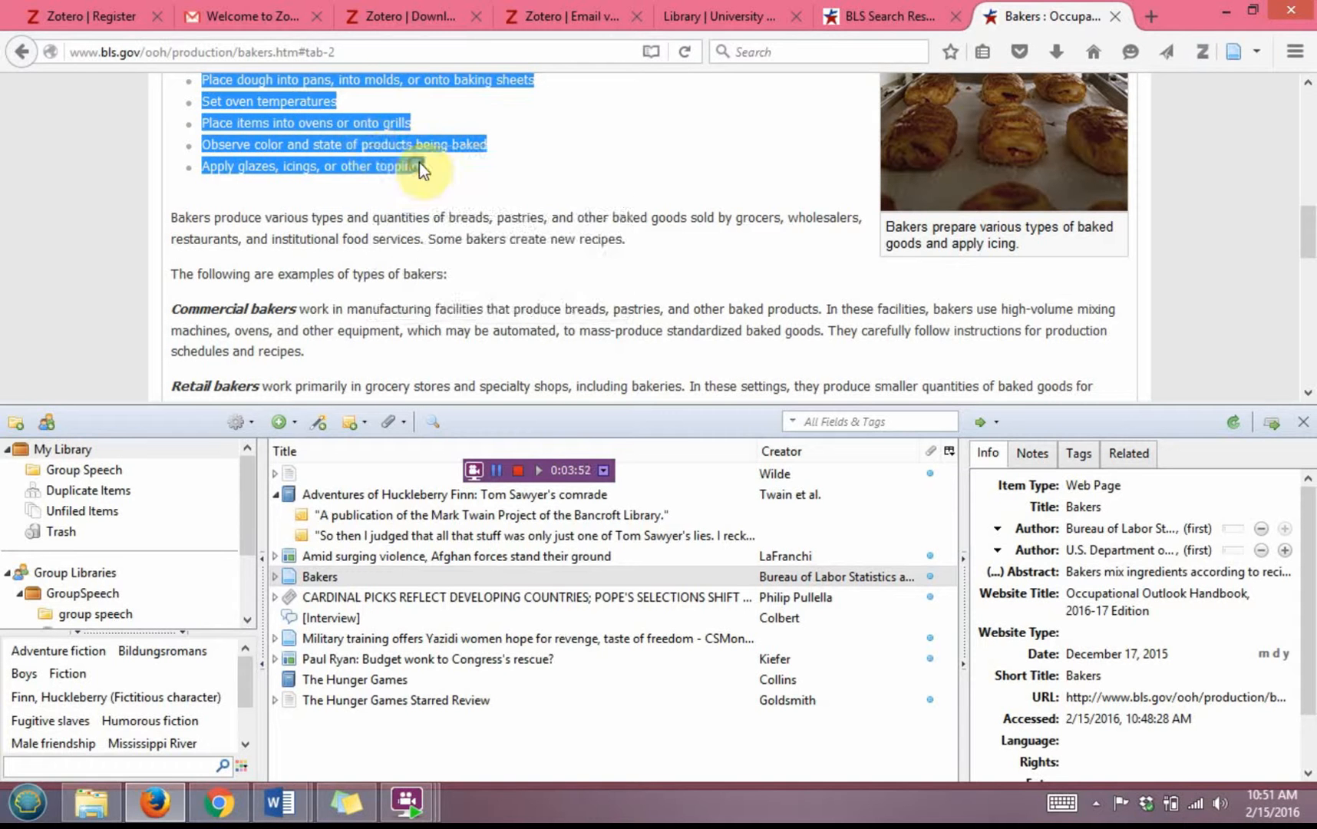
click(1093, 485)
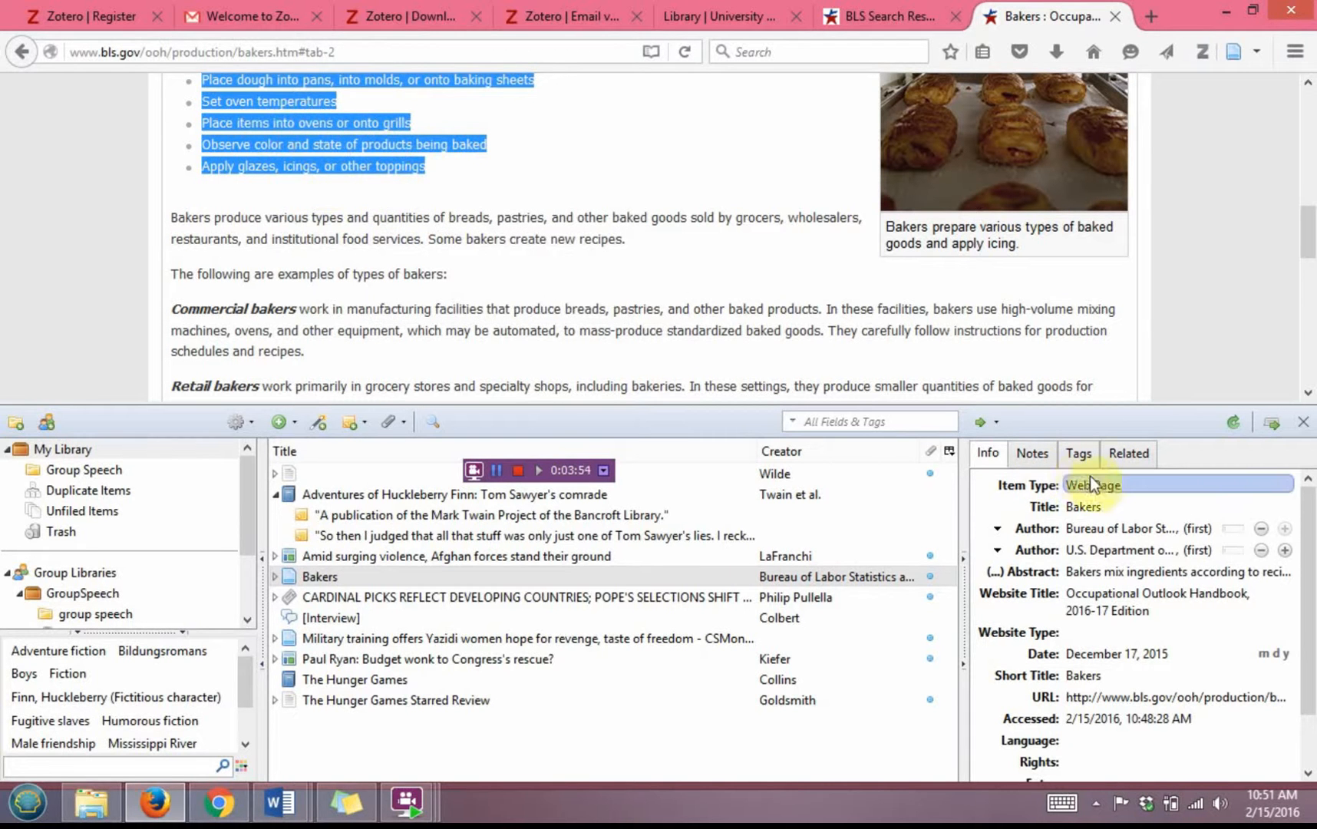
click(1031, 453)
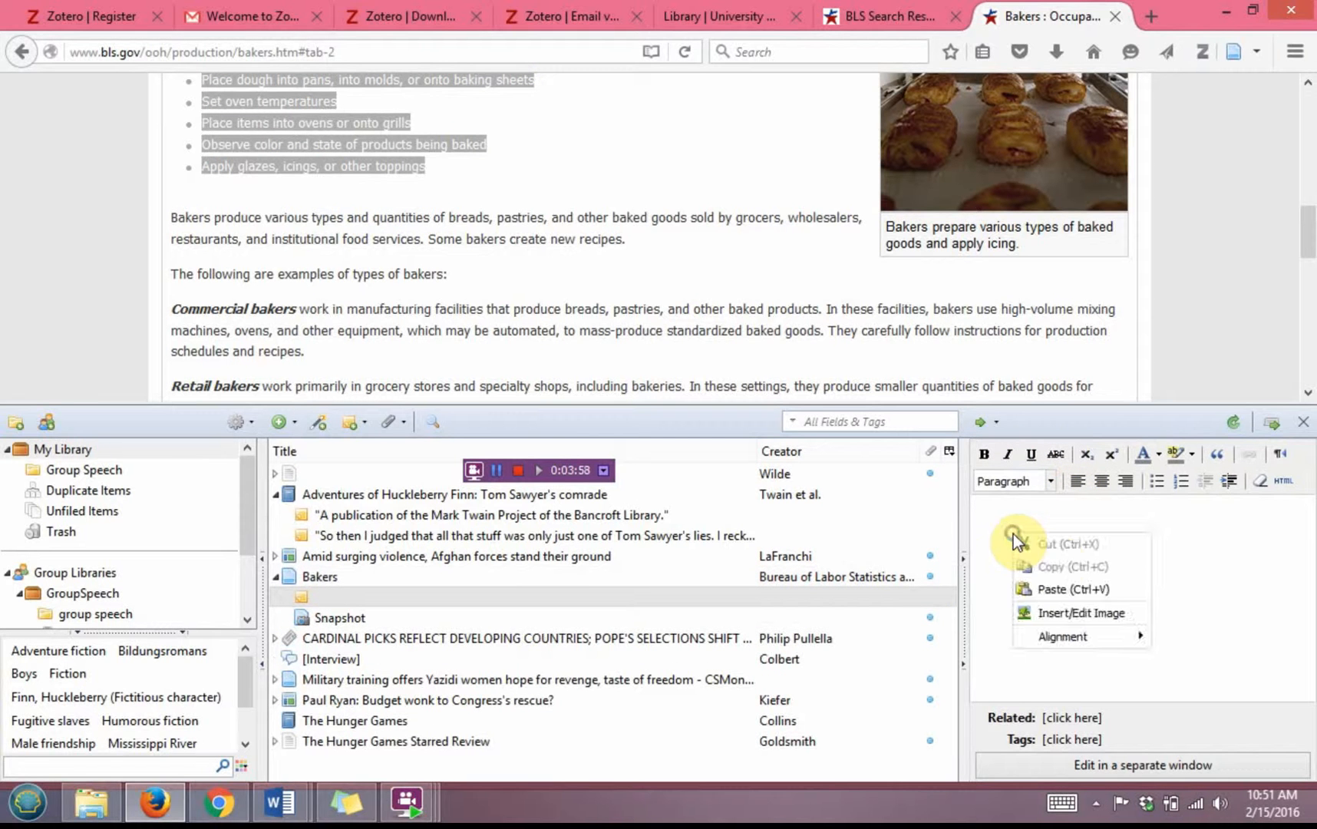
Paste the duties list into the Duties note, then check Notes and return to Info.
click(1072, 590)
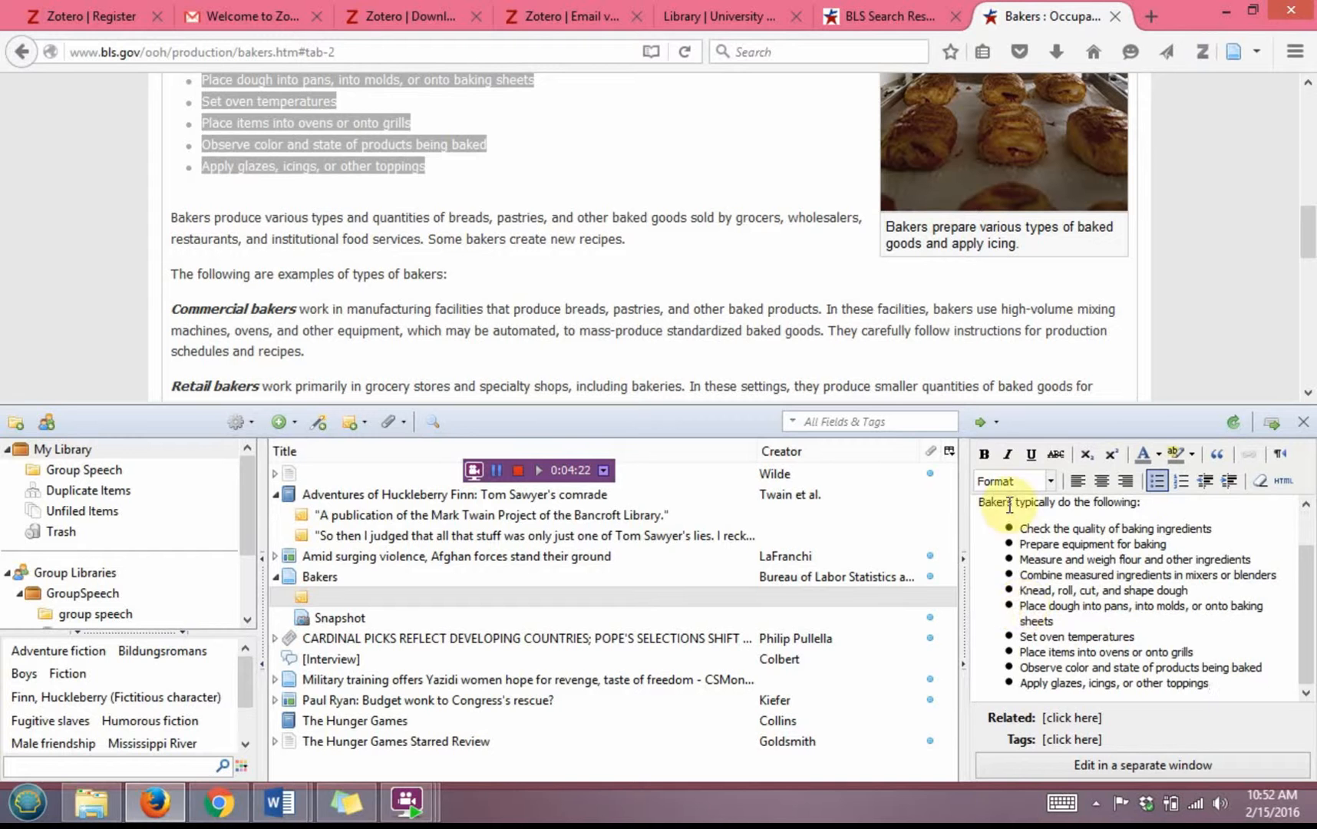
click(319, 576)
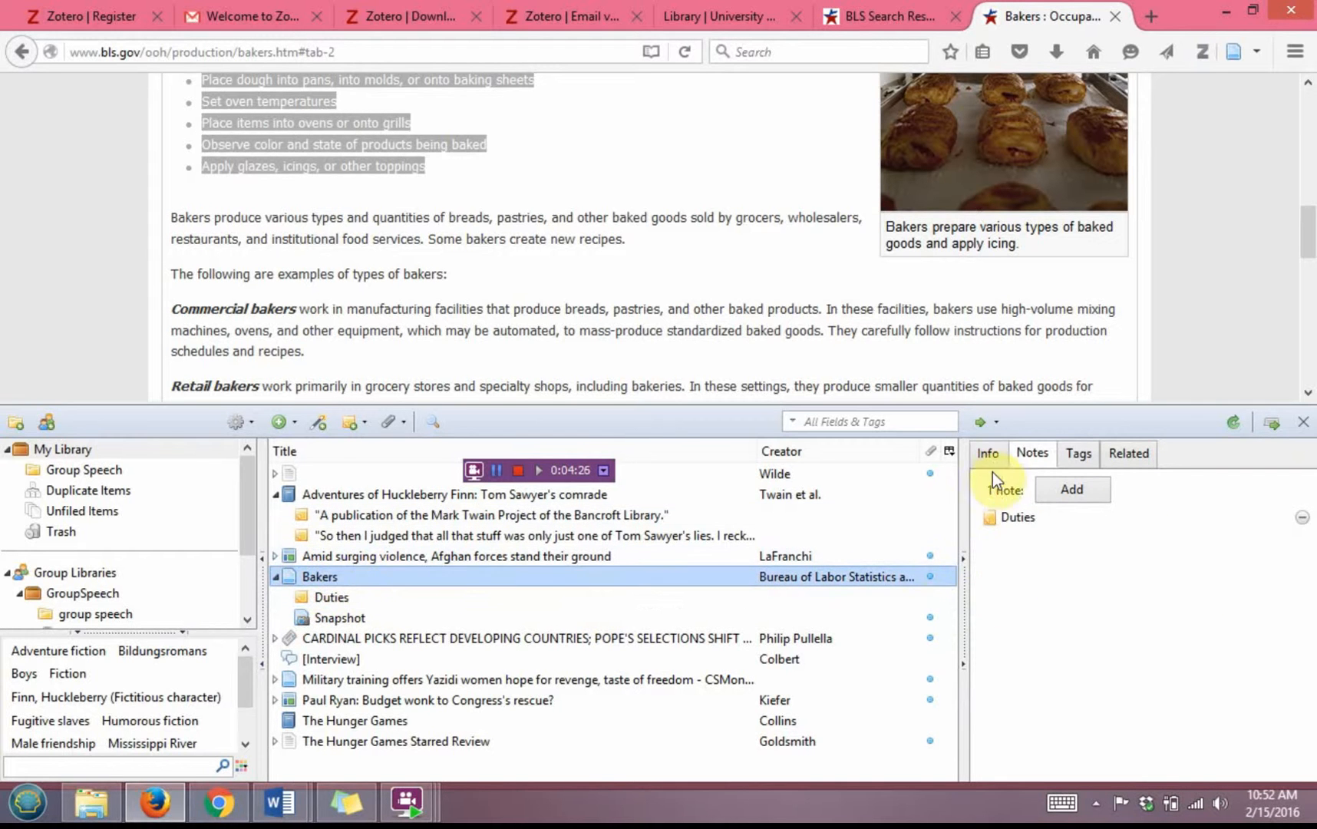
click(988, 454)
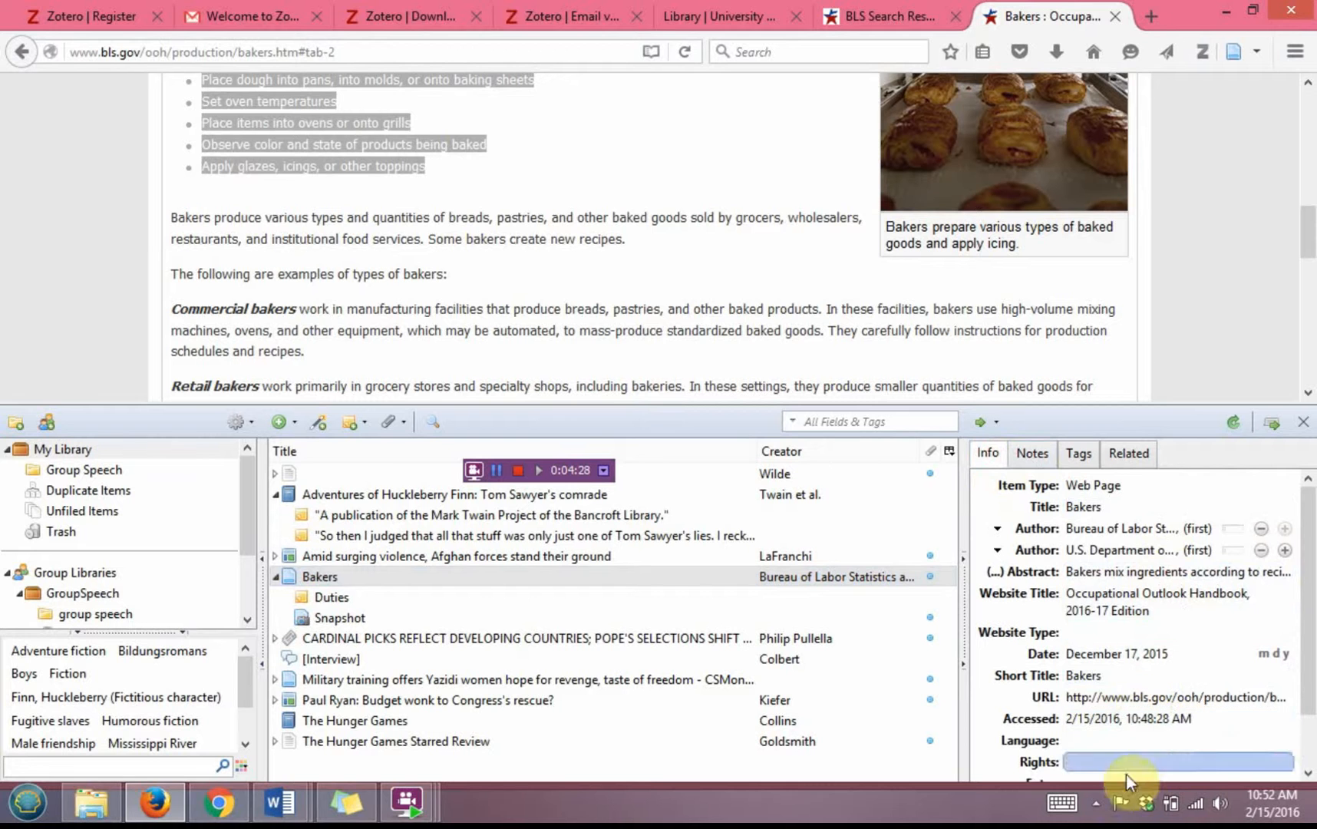